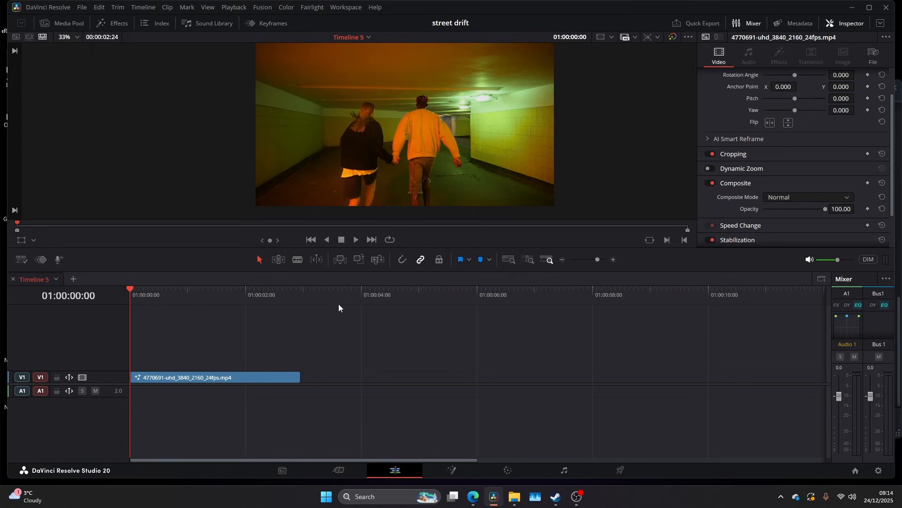
{"action": "mouse_move", "coordinate": [347, 313]}
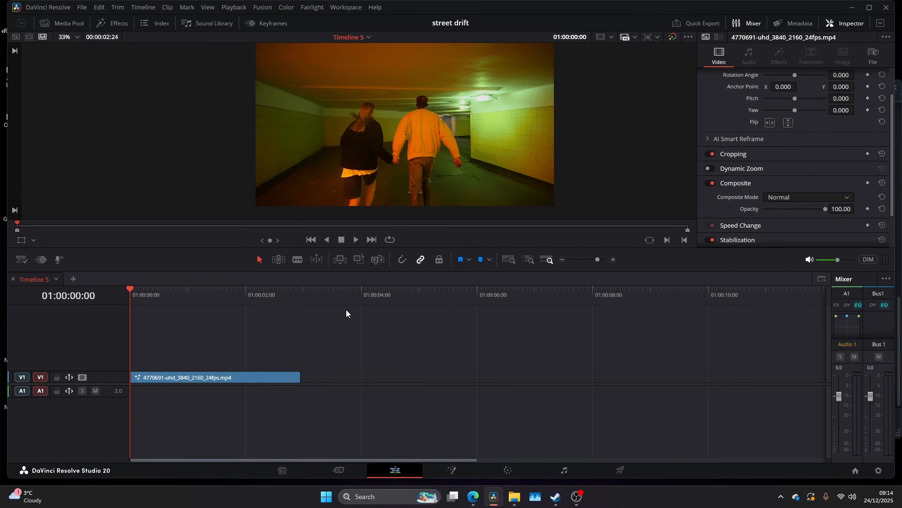
{"action": "mouse_move", "coordinate": [378, 260]}
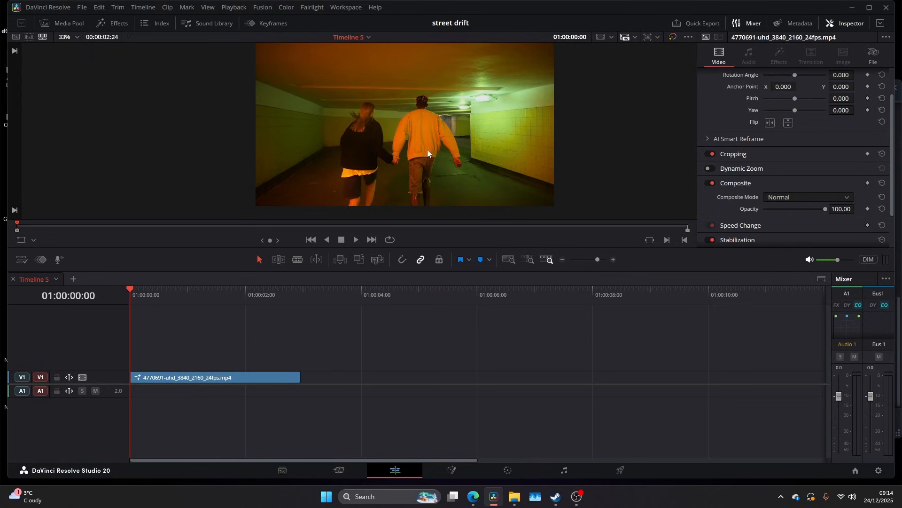
{"action": "mouse_move", "coordinate": [356, 129]}
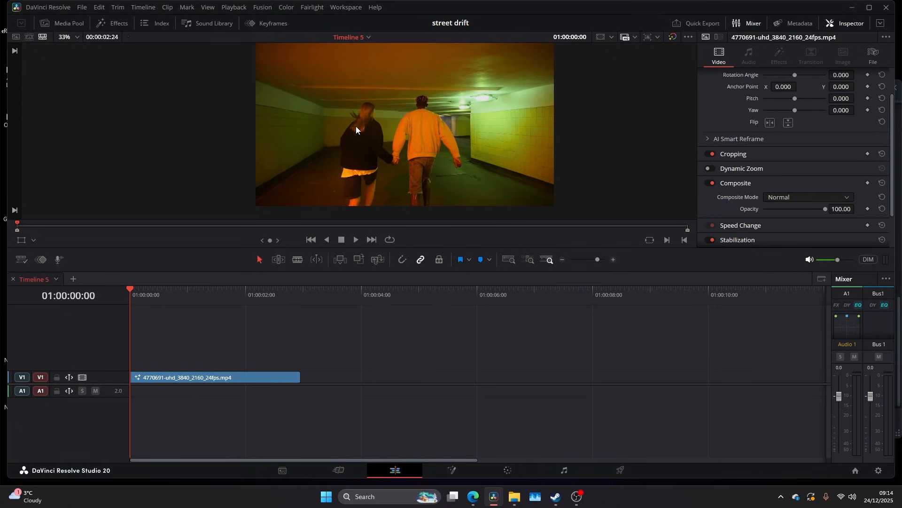
{"action": "mouse_move", "coordinate": [366, 154]}
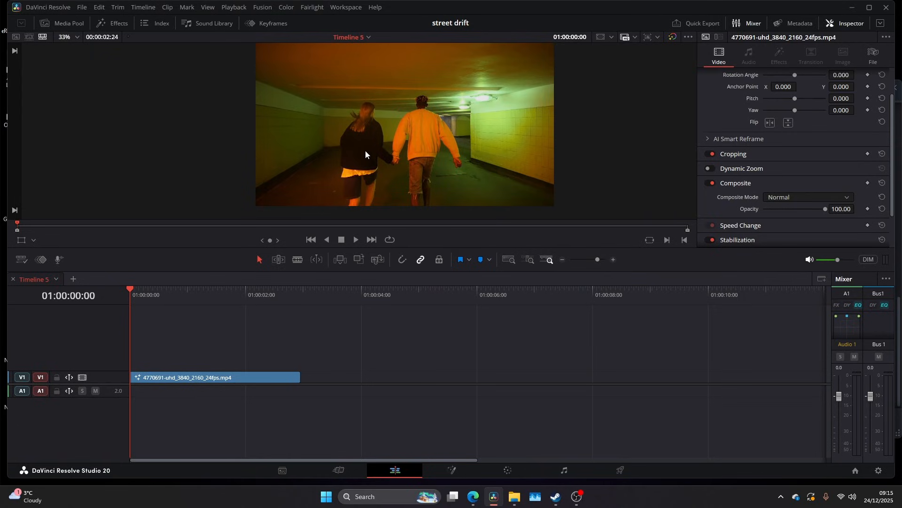
{"action": "mouse_move", "coordinate": [382, 126]}
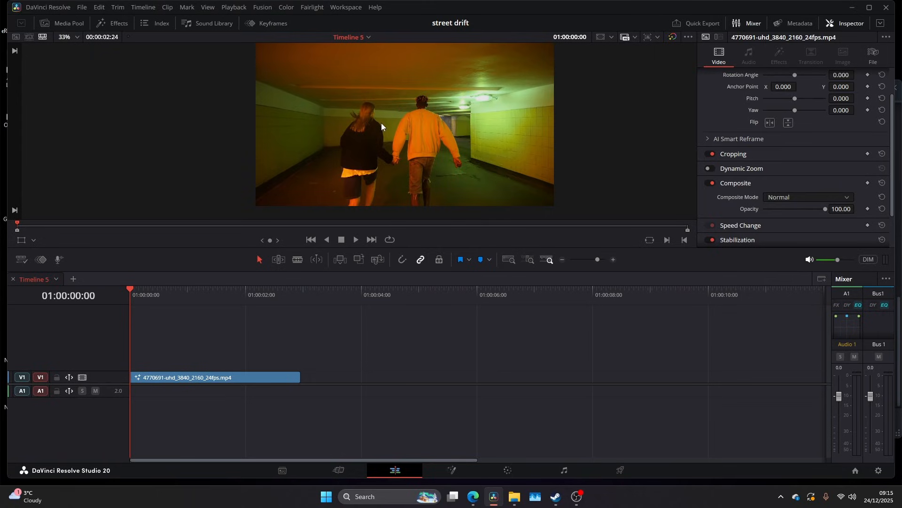
{"action": "mouse_move", "coordinate": [199, 322]}
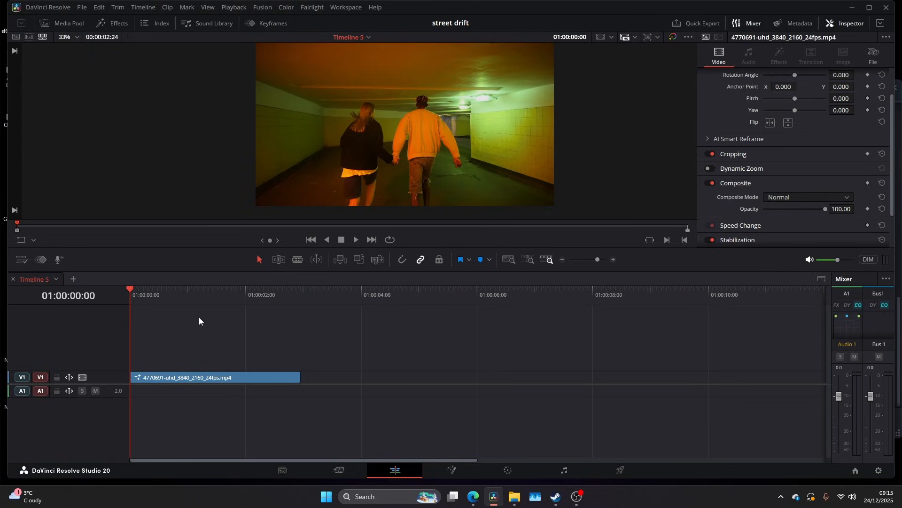
{"action": "mouse_move", "coordinate": [190, 314]}
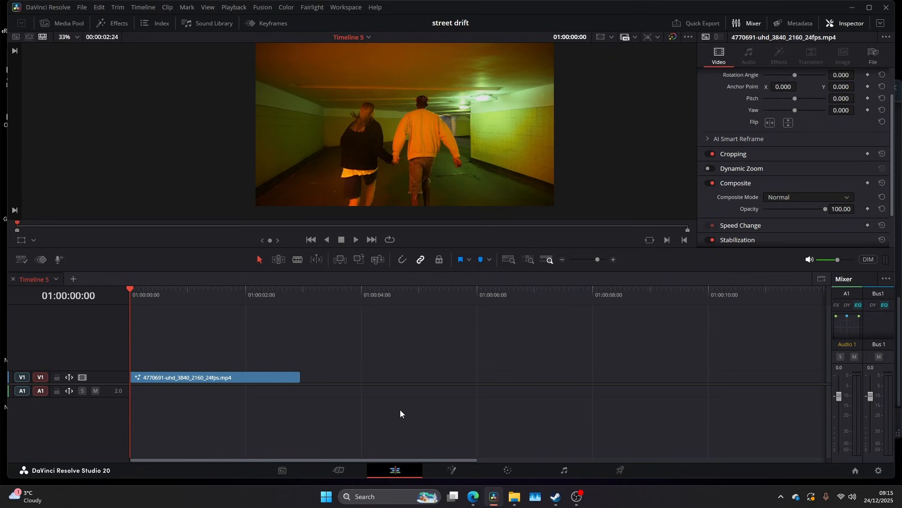
- Magic Mask both the orange-hoodie man and the woman on the left, then track the mask through the whole clip
{"action": "left_click", "coordinate": [451, 470]}
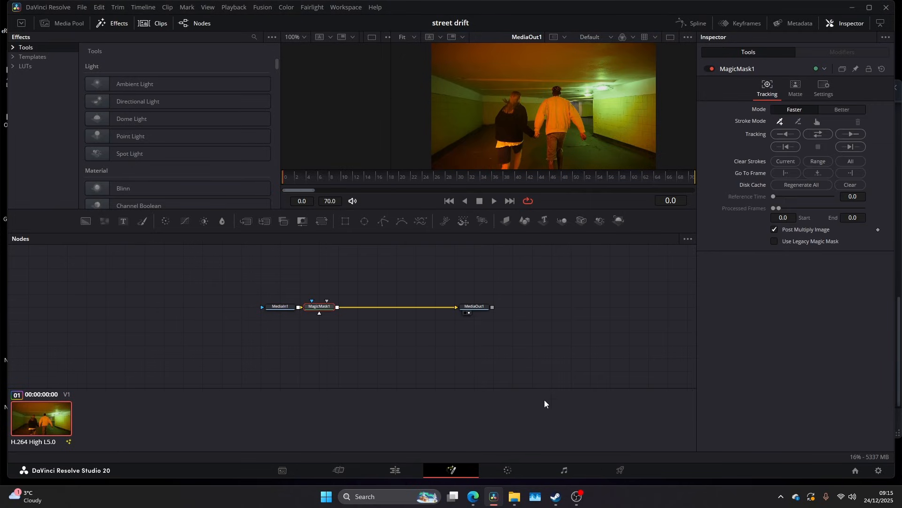
{"action": "left_click", "coordinate": [774, 240]}
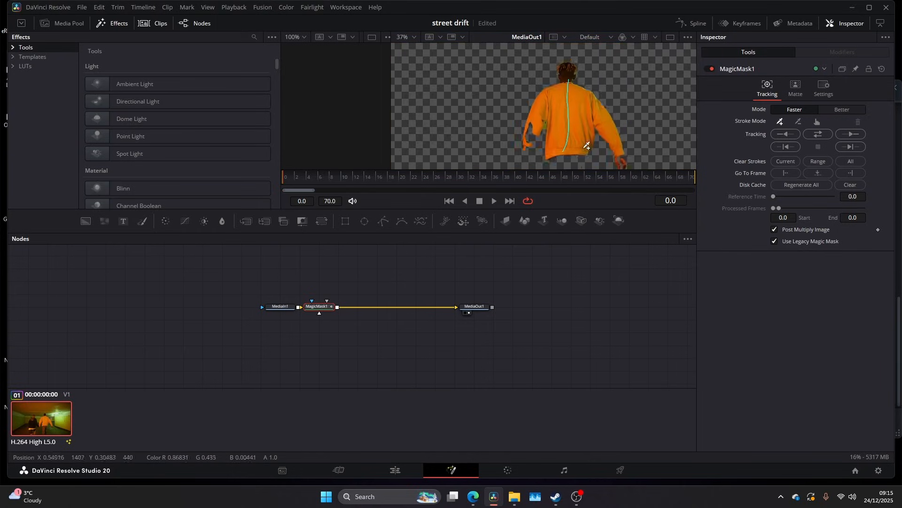
{"action": "left_click", "coordinate": [842, 110]}
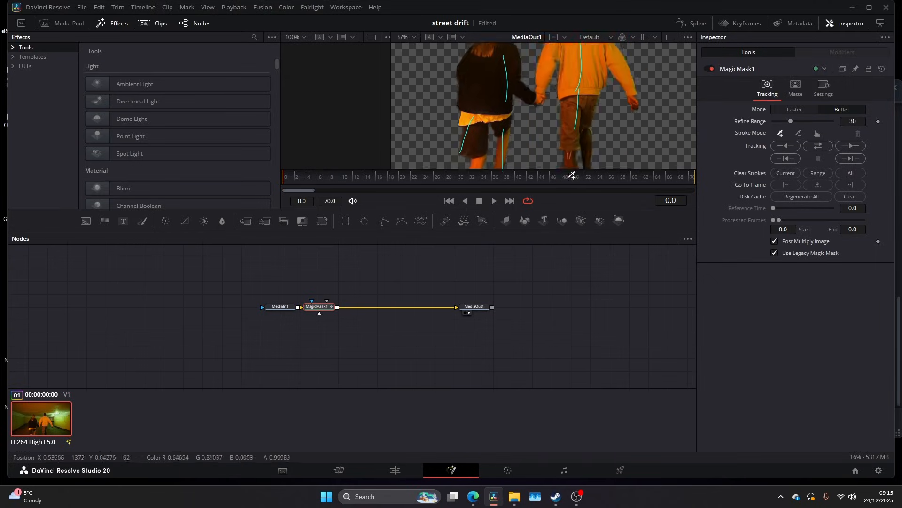
{"action": "left_click", "coordinate": [818, 145]}
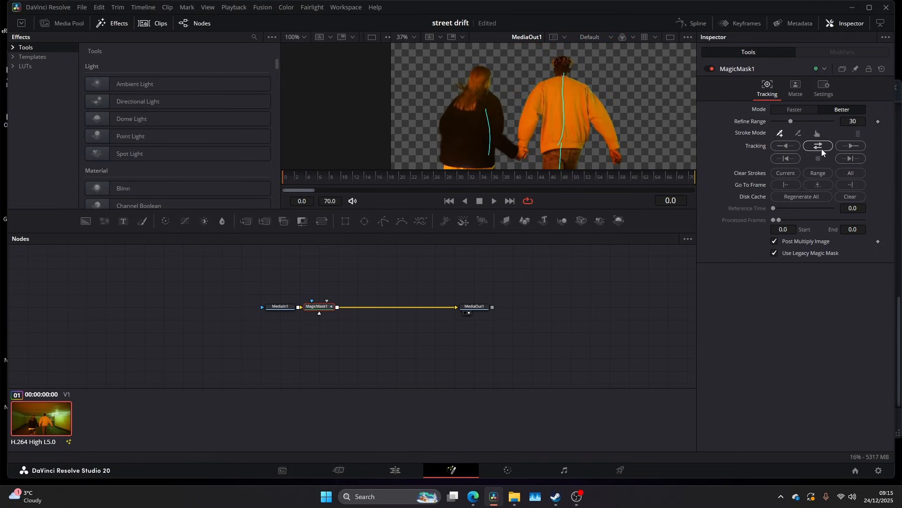
{"action": "left_click", "coordinate": [818, 146]}
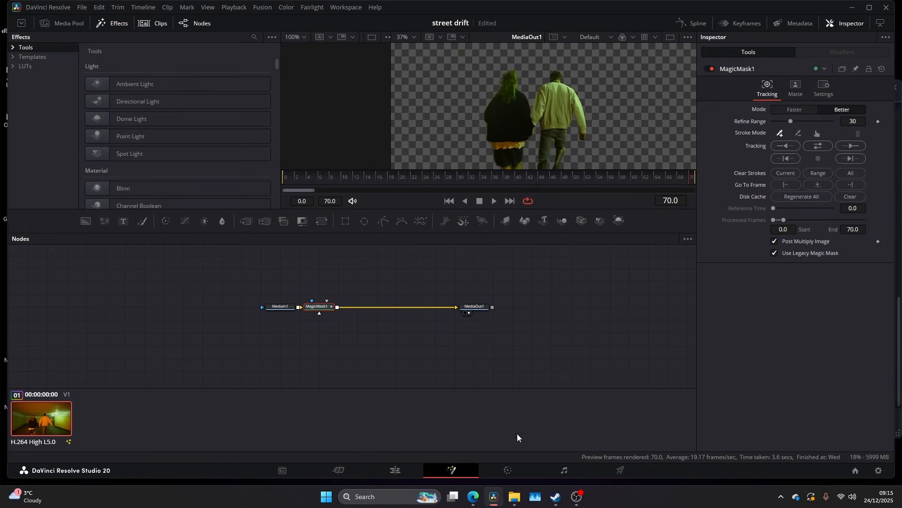
- On the upper clip copy, merge a Background fill with Operator In so it fills only the people's mask
{"action": "left_click", "coordinate": [396, 474]}
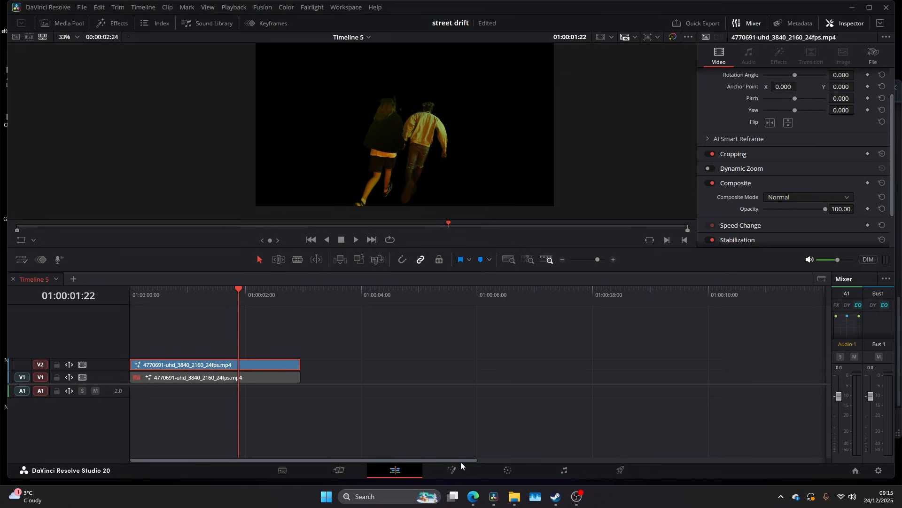
{"action": "left_click", "coordinate": [452, 470]}
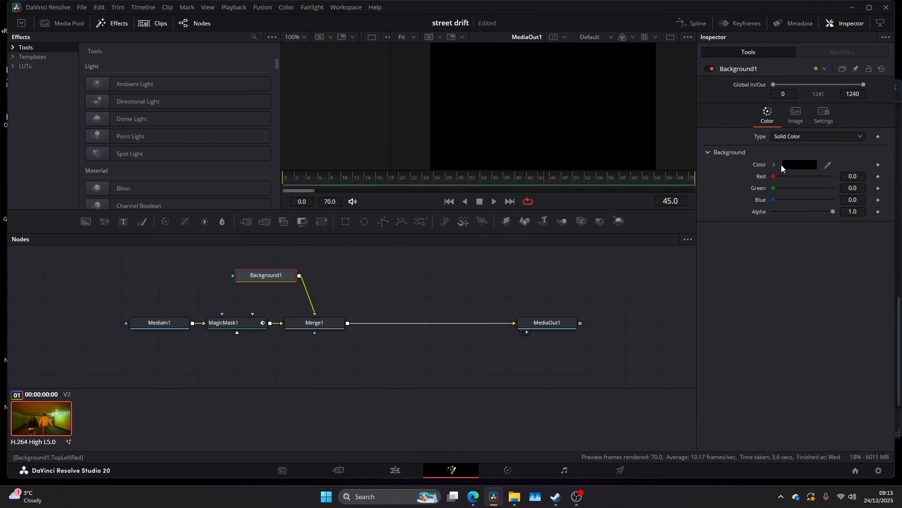
{"action": "left_click", "coordinate": [314, 322]}
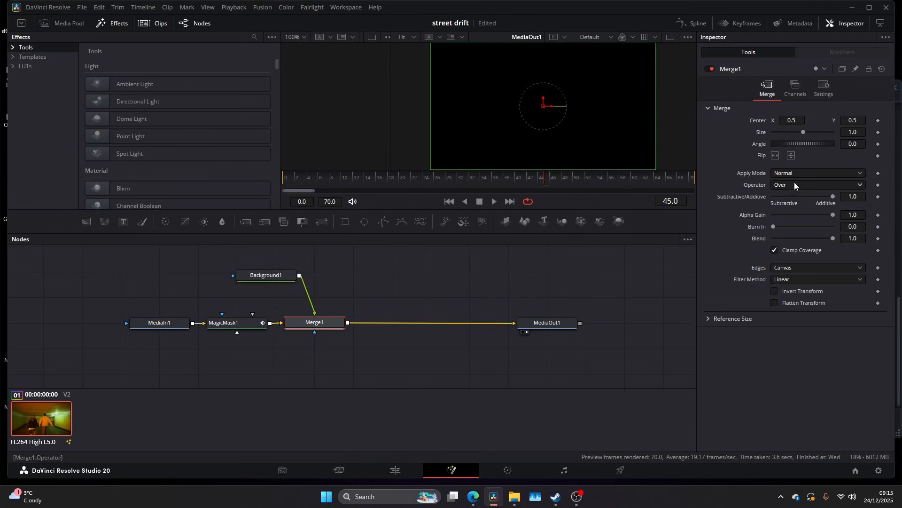
{"action": "left_click", "coordinate": [816, 185]}
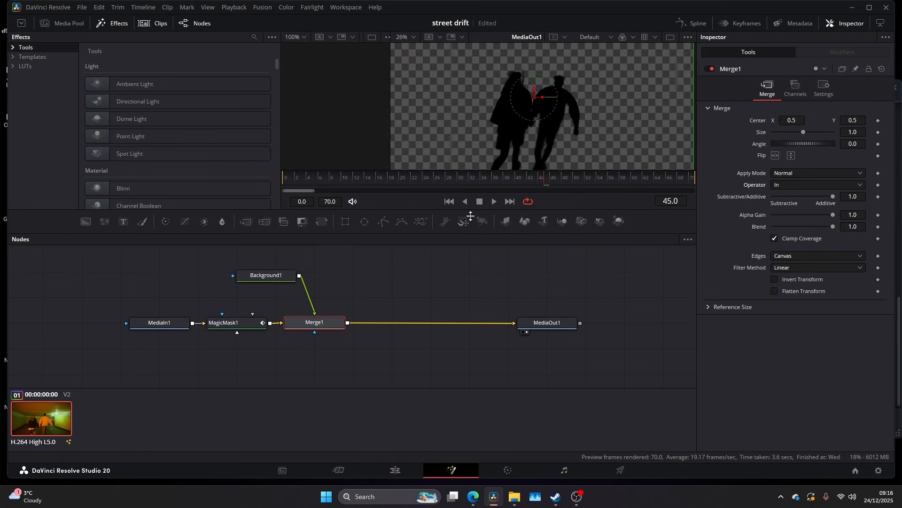
- Set the Background fill colour to purple so the people show as flat purple silhouettes
{"action": "left_click", "coordinate": [798, 165]}
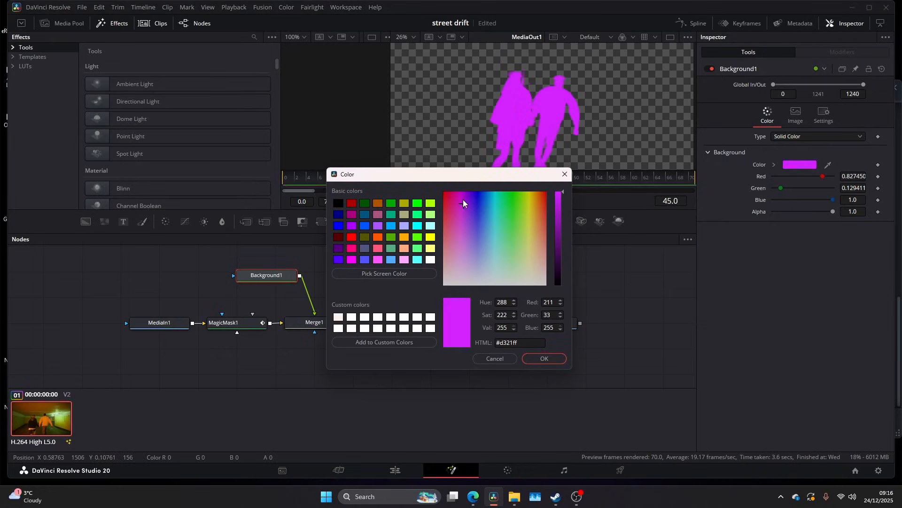
{"action": "left_click", "coordinate": [468, 213]}
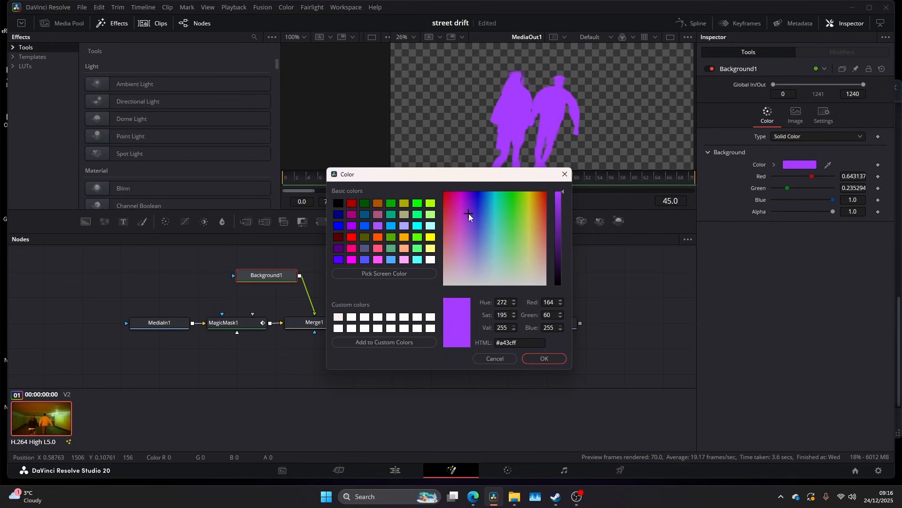
{"action": "left_click", "coordinate": [542, 358]}
{"action": "type", "text": "gra"}
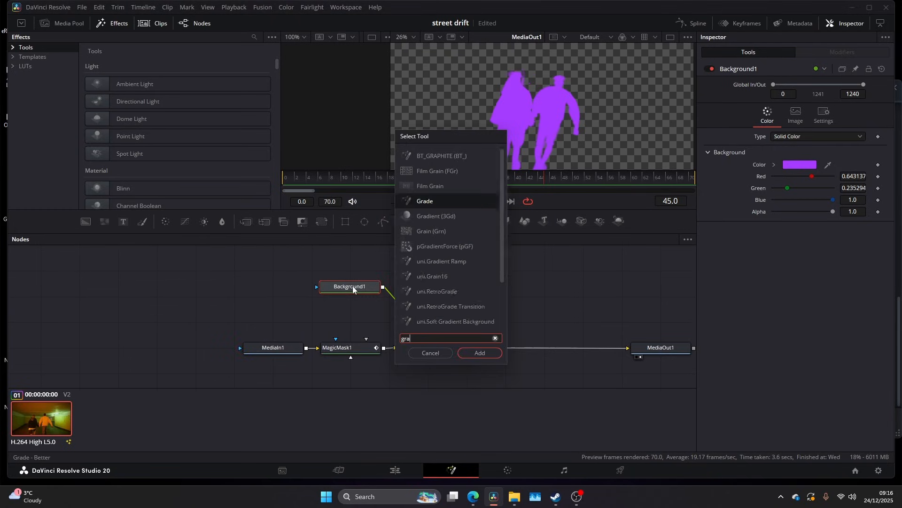
- Add a Grain effect to the purple fill with red, green and blue variation raised to roughly 6-9
{"action": "left_click", "coordinate": [479, 353]}
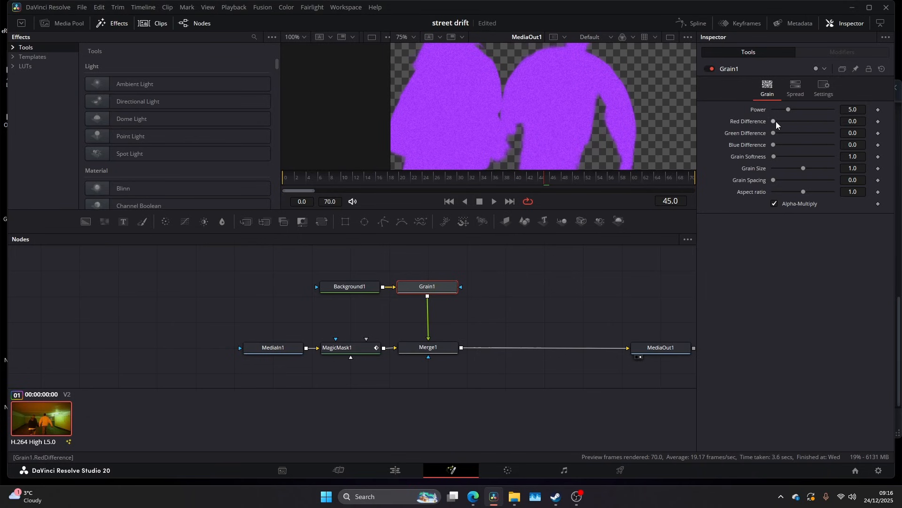
{"action": "left_click_drag", "start_coordinate": [774, 121], "coordinate": [810, 121]}
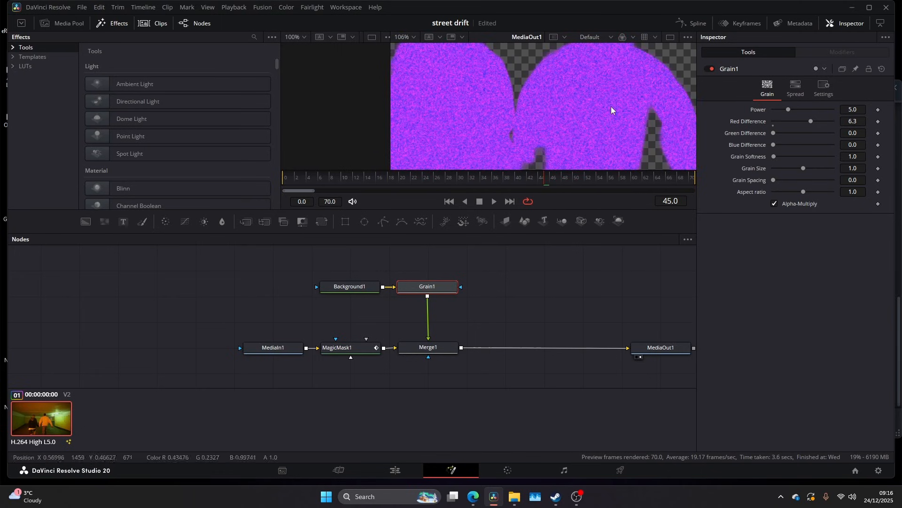
{"action": "left_click_drag", "start_coordinate": [774, 132], "coordinate": [812, 132]}
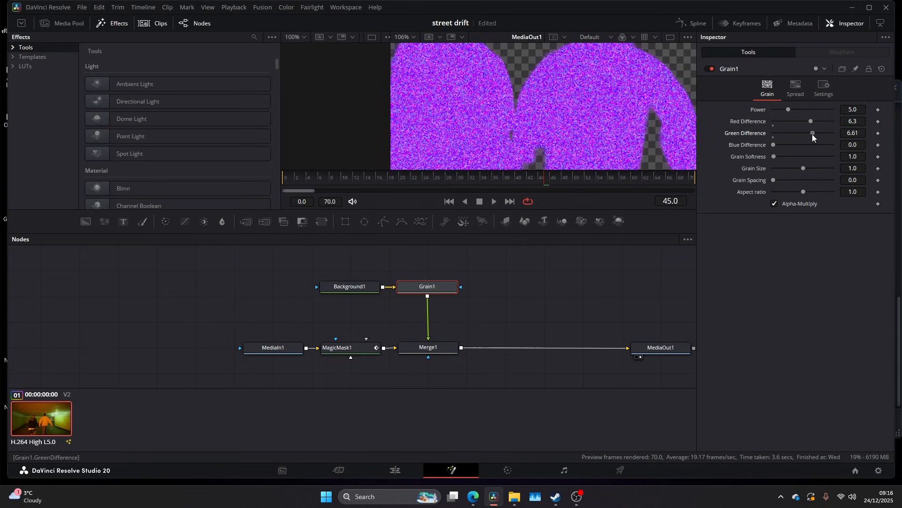
{"action": "left_click_drag", "start_coordinate": [774, 145], "coordinate": [806, 145]}
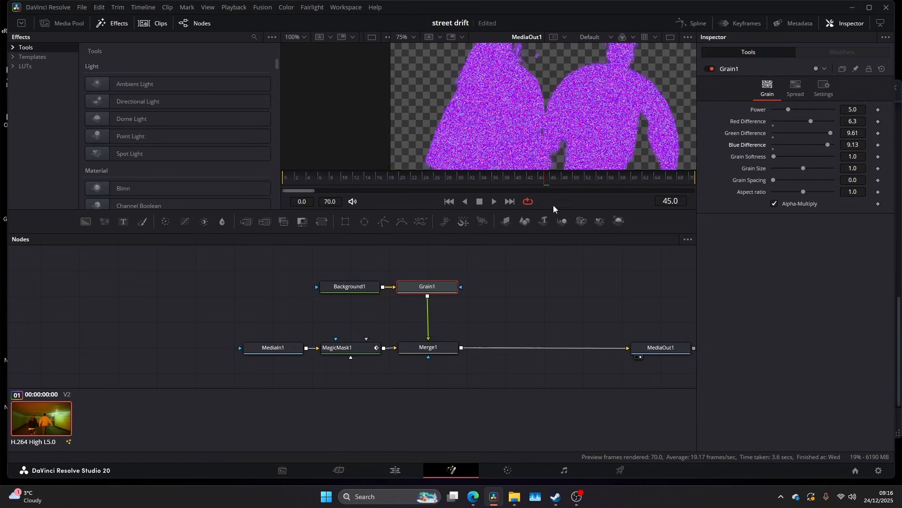
- View the grainy purple silhouettes back in the edit timeline viewer
{"action": "left_click", "coordinate": [395, 471]}
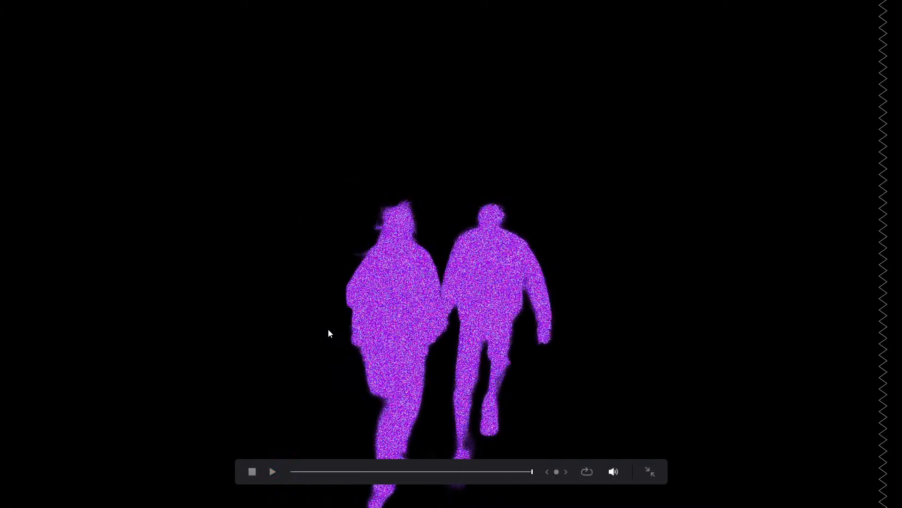
{"action": "left_click", "coordinate": [273, 471]}
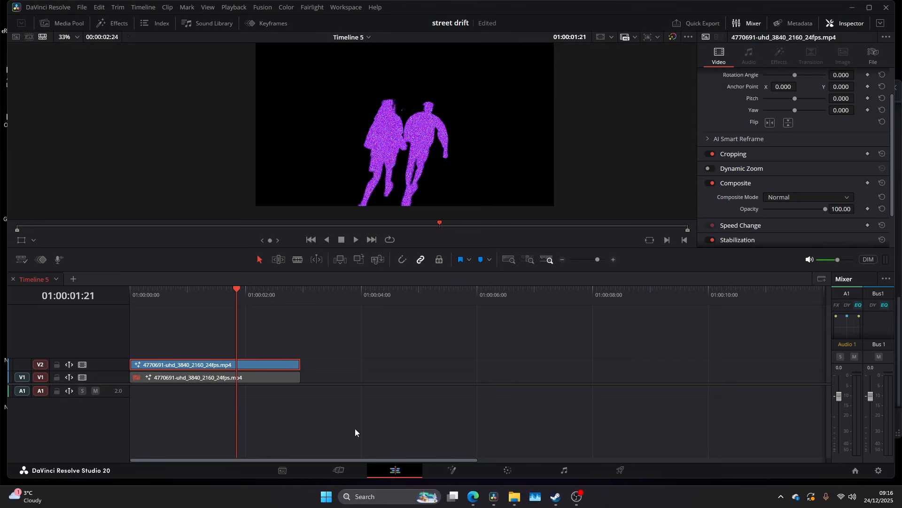
- Add a Glow after Merge1 with Glow Size about 37.8 and Glow strength about 0.685
{"action": "left_click", "coordinate": [452, 470]}
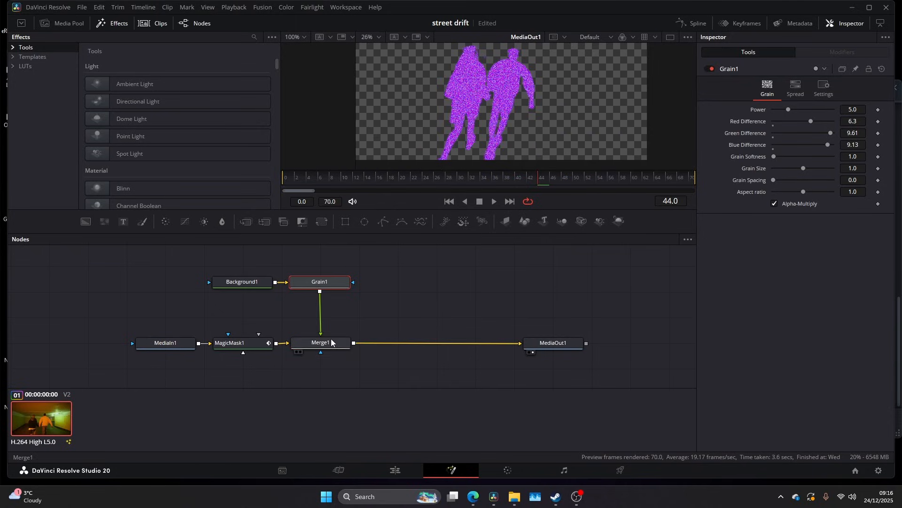
{"action": "left_click", "coordinate": [321, 342]}
{"action": "type", "text": "glow"}
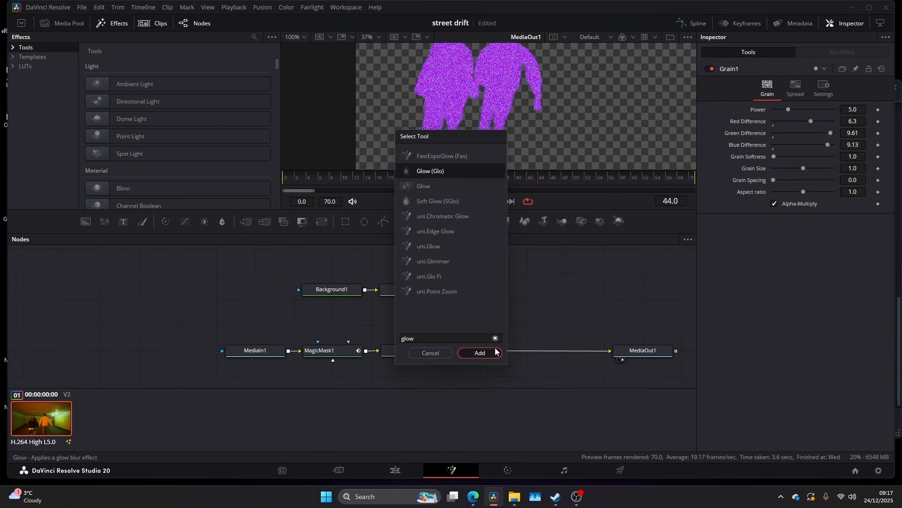
{"action": "left_click", "coordinate": [478, 352]}
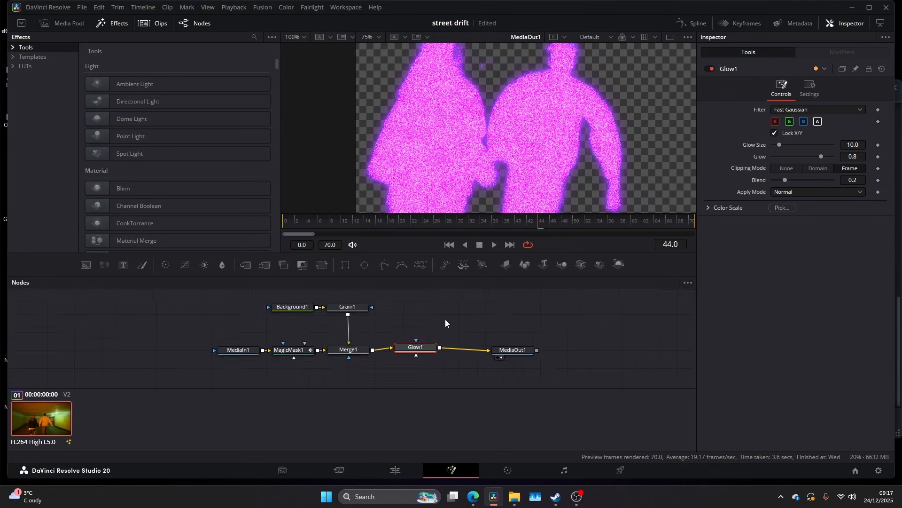
{"action": "left_click_drag", "start_coordinate": [780, 145], "coordinate": [799, 145]}
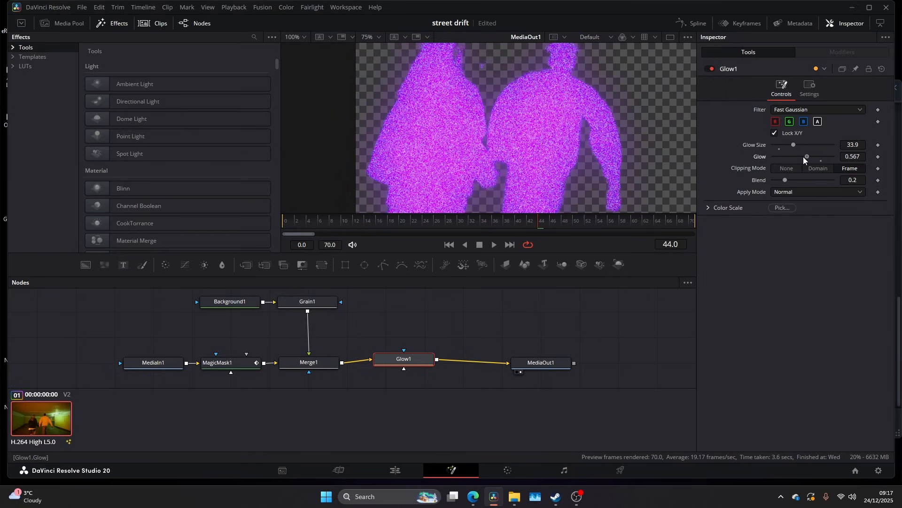
{"action": "left_click_drag", "start_coordinate": [794, 145], "coordinate": [777, 145]}
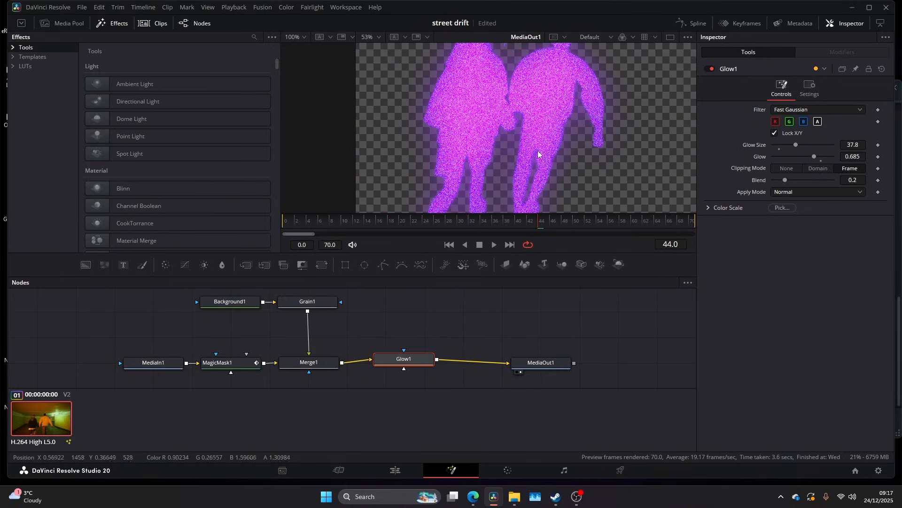
- Add a Rectangle mask to Background1, height about 0.8, positioned below the frame at frame 0
{"action": "left_click", "coordinate": [229, 301]}
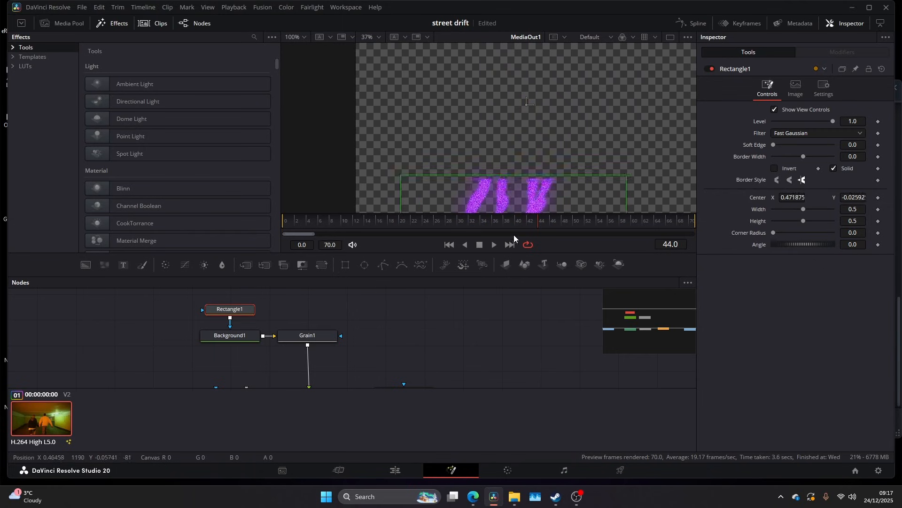
{"action": "left_click_drag", "start_coordinate": [523, 195], "coordinate": [535, 138]}
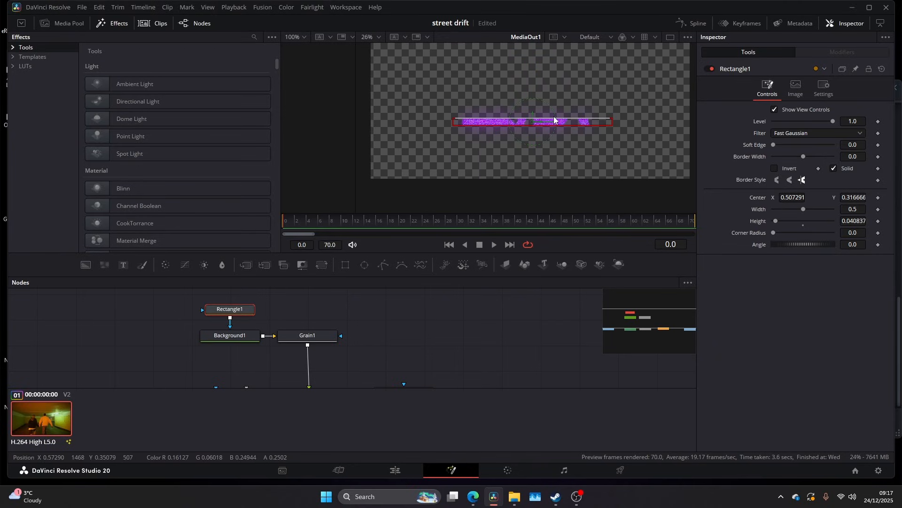
{"action": "left_click_drag", "start_coordinate": [803, 220], "coordinate": [821, 220]}
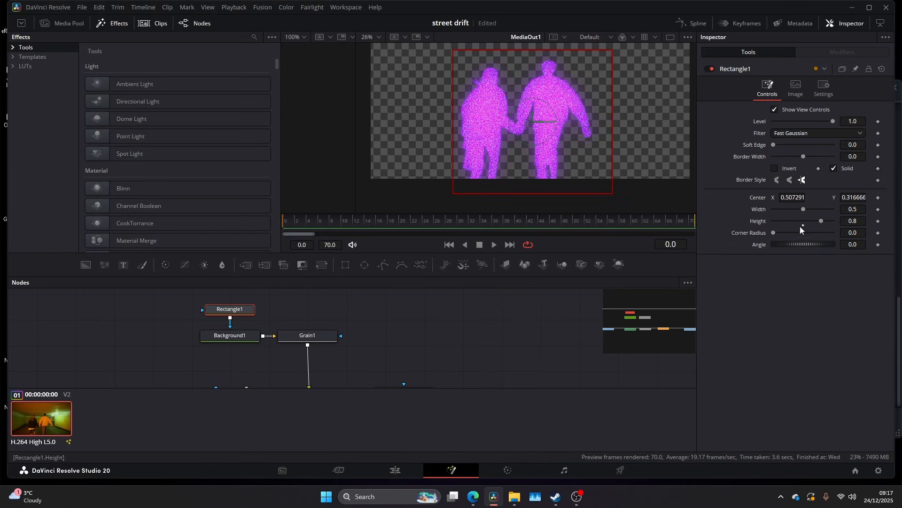
{"action": "left_click_drag", "start_coordinate": [821, 219], "coordinate": [816, 220]}
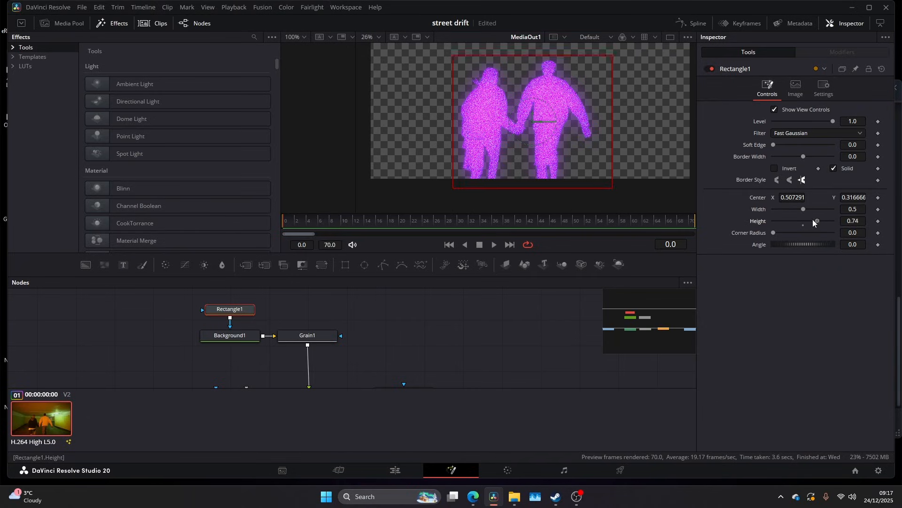
{"action": "left_click_drag", "start_coordinate": [816, 220], "coordinate": [821, 220]}
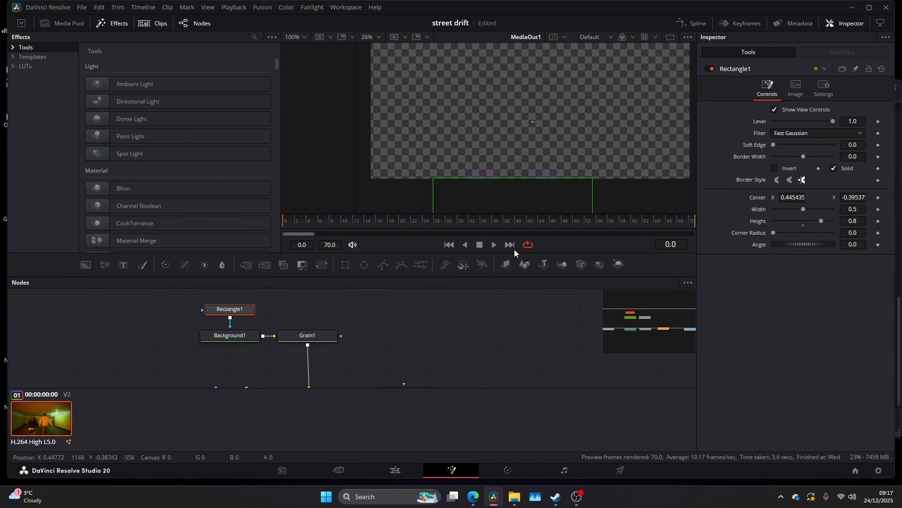
{"action": "mouse_move", "coordinate": [138, 206]}
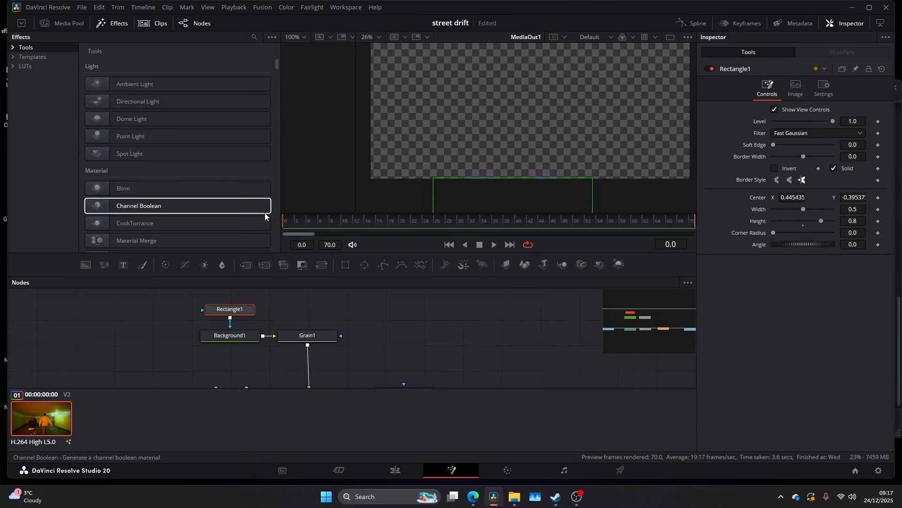
- Keyframe the rectangle's Center higher at frame 7 so it rises over the people, and adjust its width
{"action": "left_click", "coordinate": [463, 220]}
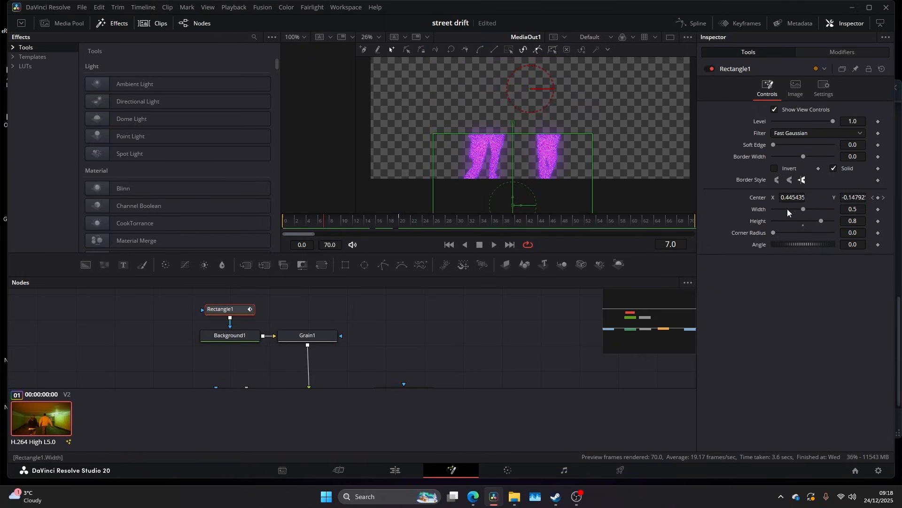
{"action": "left_click_drag", "start_coordinate": [772, 145], "coordinate": [784, 145]}
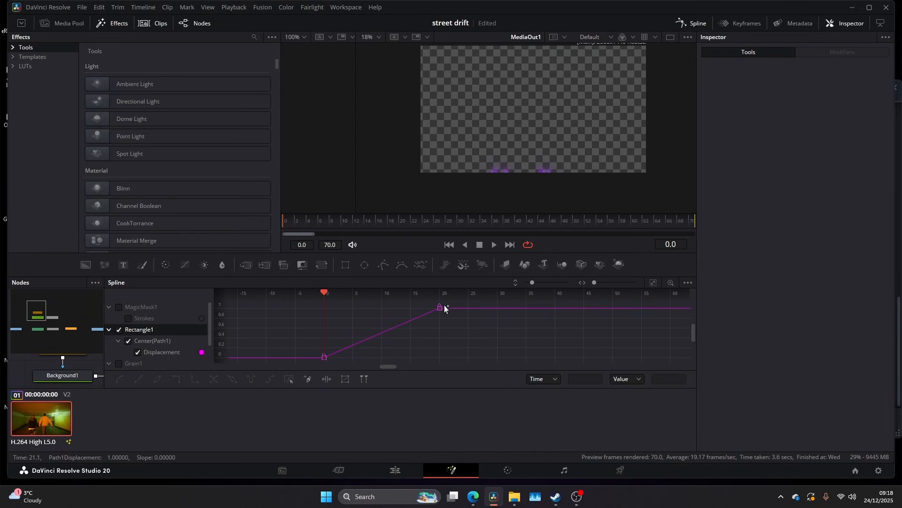
- Shape Rectangle1's Displacement spline handles into a smooth ease curve between the two keyframes
{"action": "left_click", "coordinate": [439, 306]}
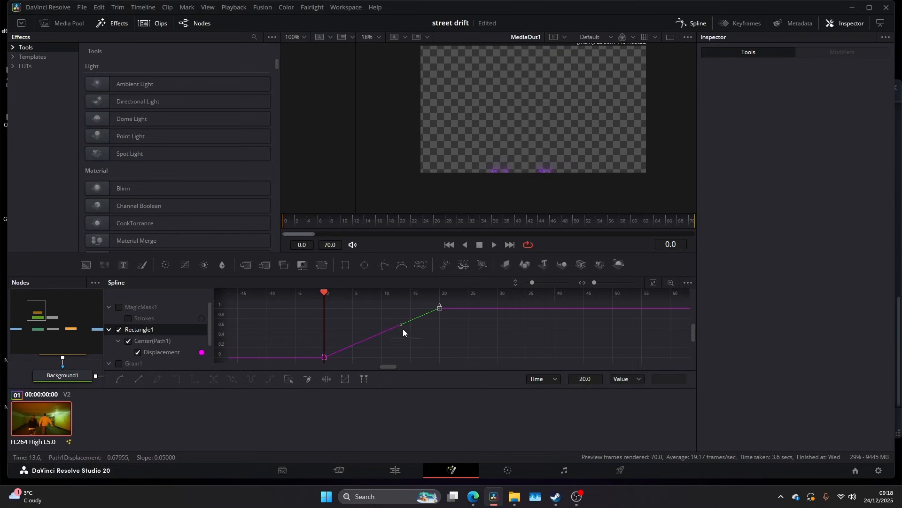
{"action": "left_click_drag", "start_coordinate": [402, 326], "coordinate": [410, 337]}
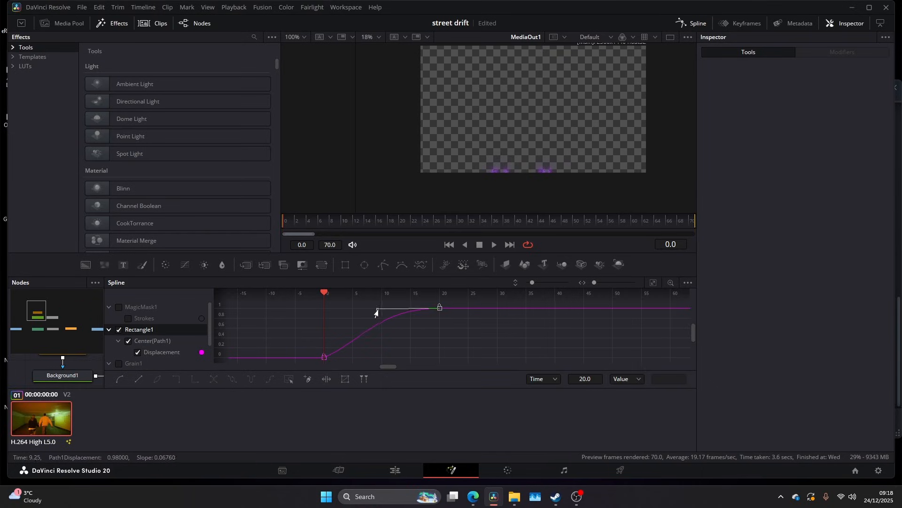
{"action": "left_click_drag", "start_coordinate": [376, 312], "coordinate": [352, 312]}
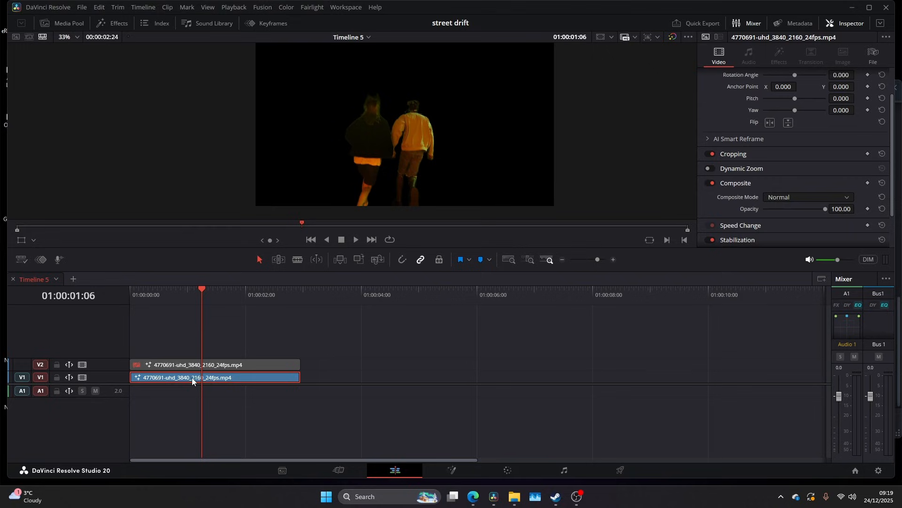
- Reset the V1 clip's Fusion comp to plain footage and play the composite from the timeline start
{"action": "left_click", "coordinate": [451, 470]}
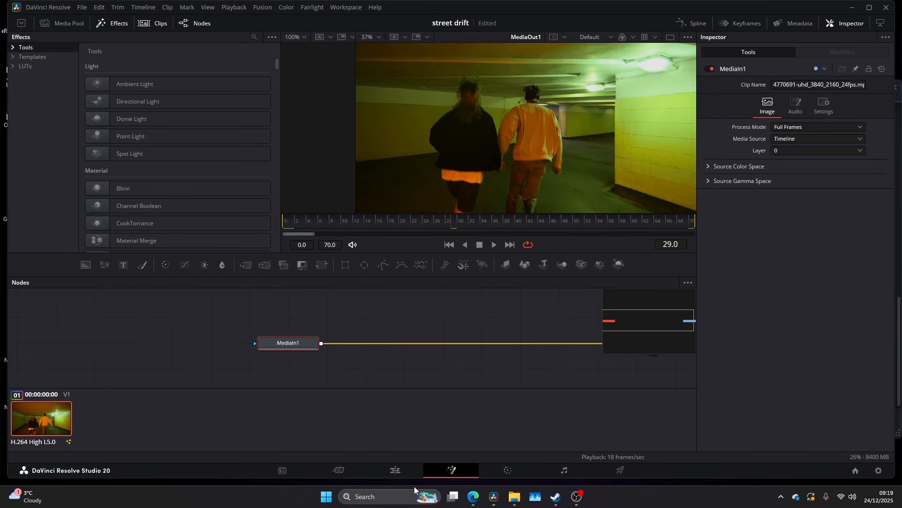
{"action": "left_click", "coordinate": [395, 470]}
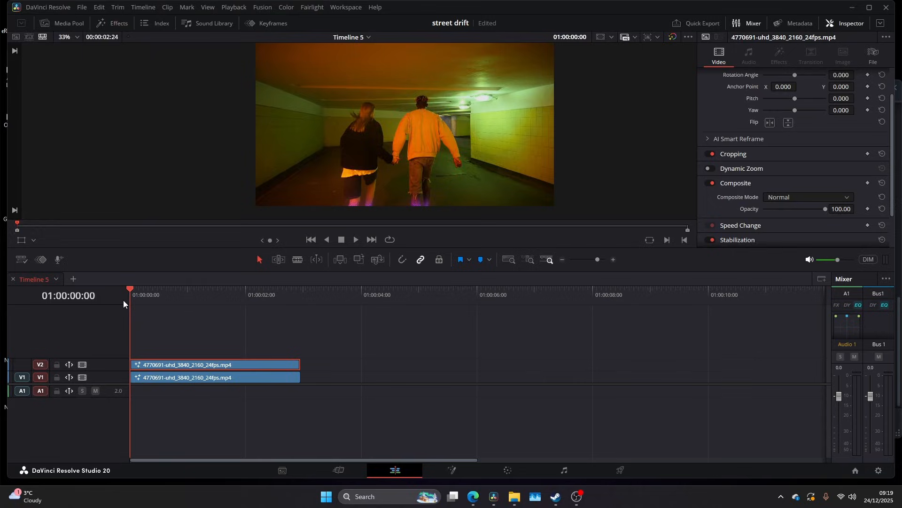
{"action": "left_click", "coordinate": [259, 294]}
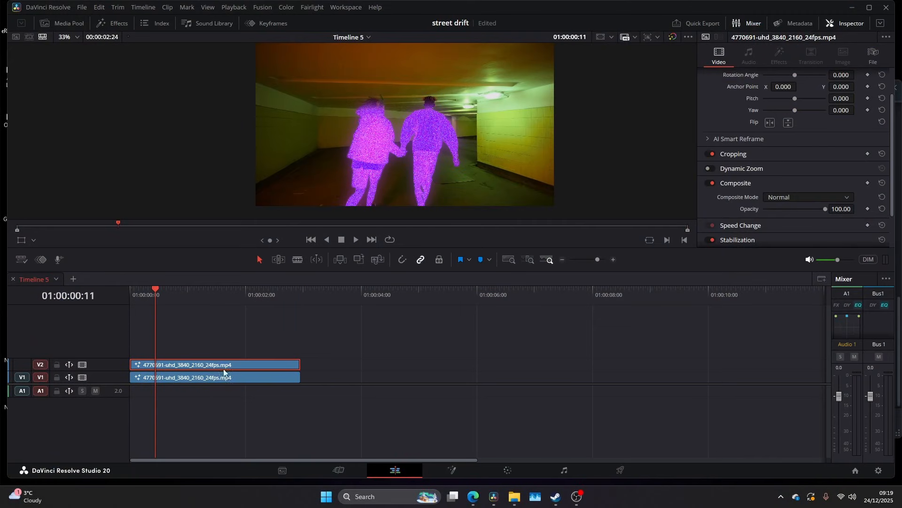
- Add an Aperture Diffraction after the glow on the V2 clip, with Input Alpha set to Is Used For Compositing
{"action": "left_click", "coordinate": [452, 470]}
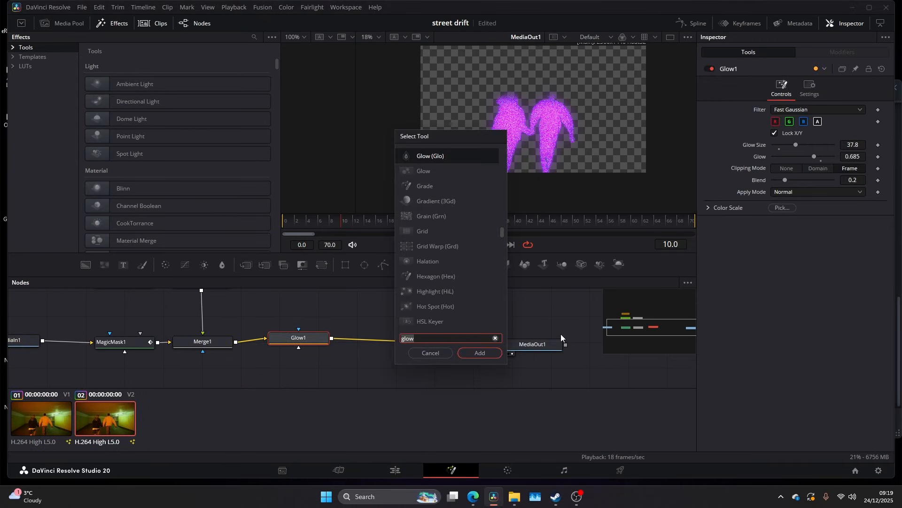
{"action": "type", "text": "diff"}
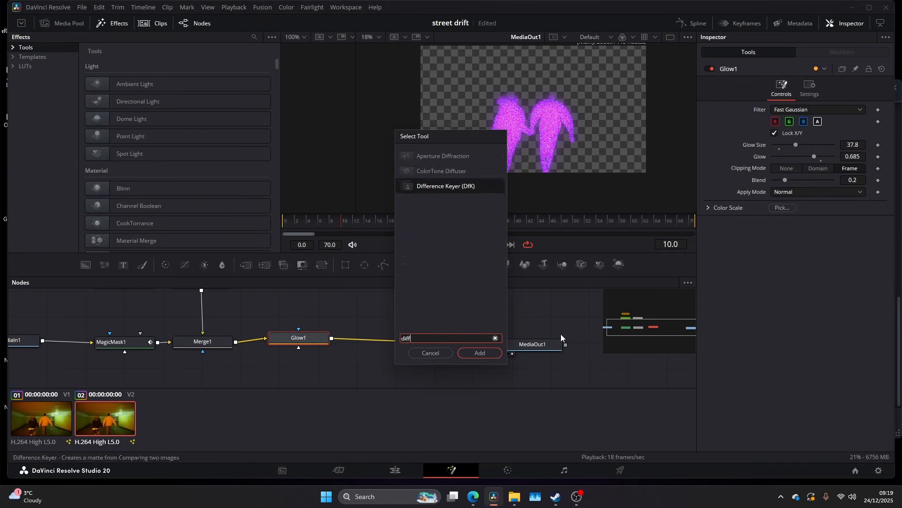
{"action": "left_click", "coordinate": [478, 352]}
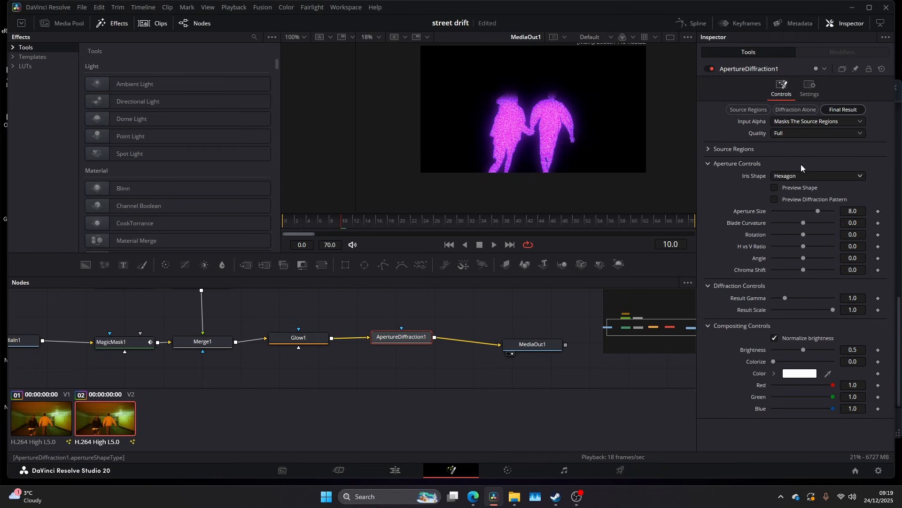
{"action": "left_click", "coordinate": [709, 148]}
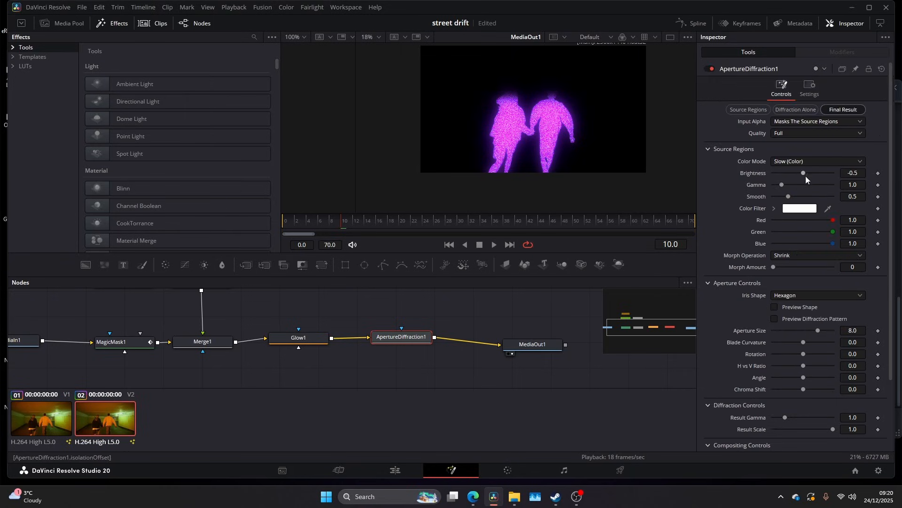
{"action": "left_click_drag", "start_coordinate": [804, 173], "coordinate": [778, 173]}
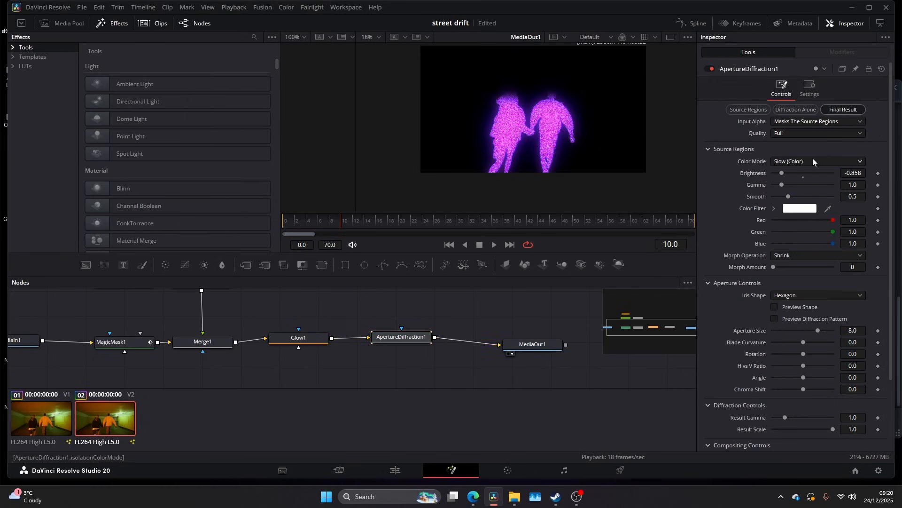
{"action": "left_click", "coordinate": [816, 121]}
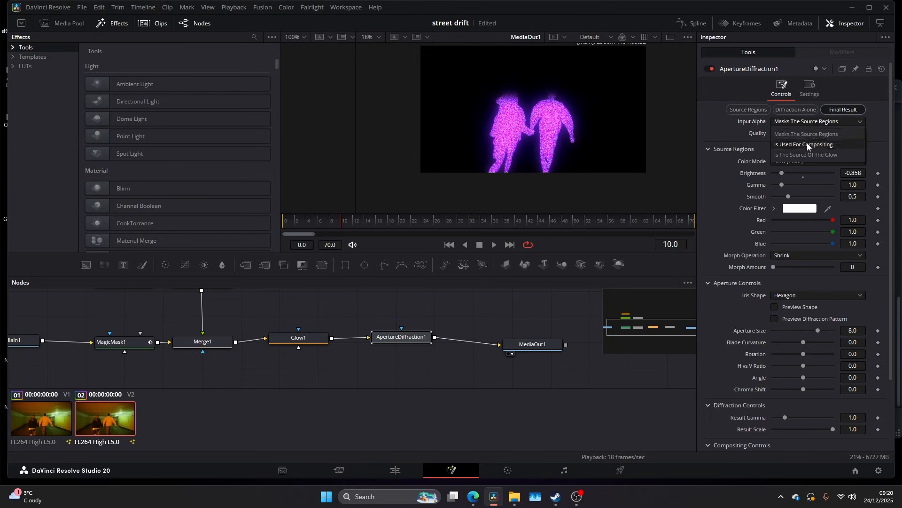
{"action": "left_click", "coordinate": [804, 143]}
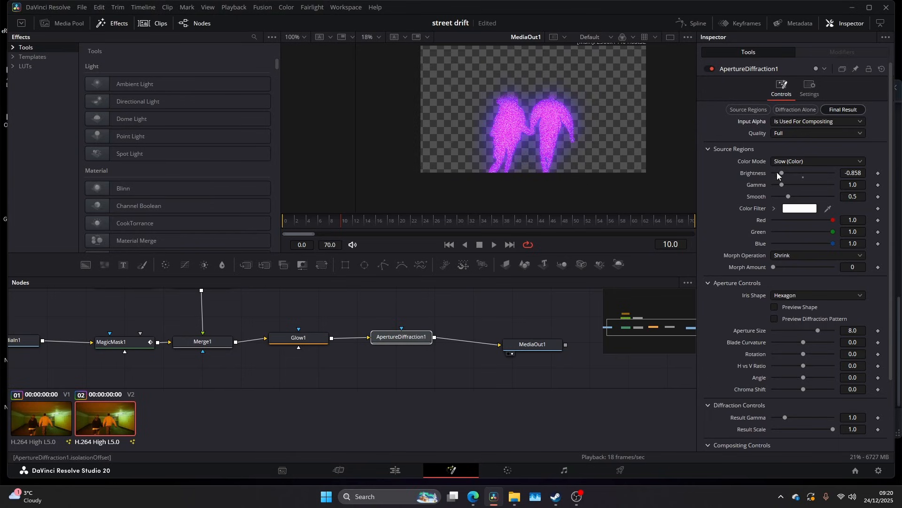
- Set the diffraction source Brightness to about -0.2, Gamma back to 1.0 and Smooth to 0.74
{"action": "left_click_drag", "start_coordinate": [781, 173], "coordinate": [820, 173]}
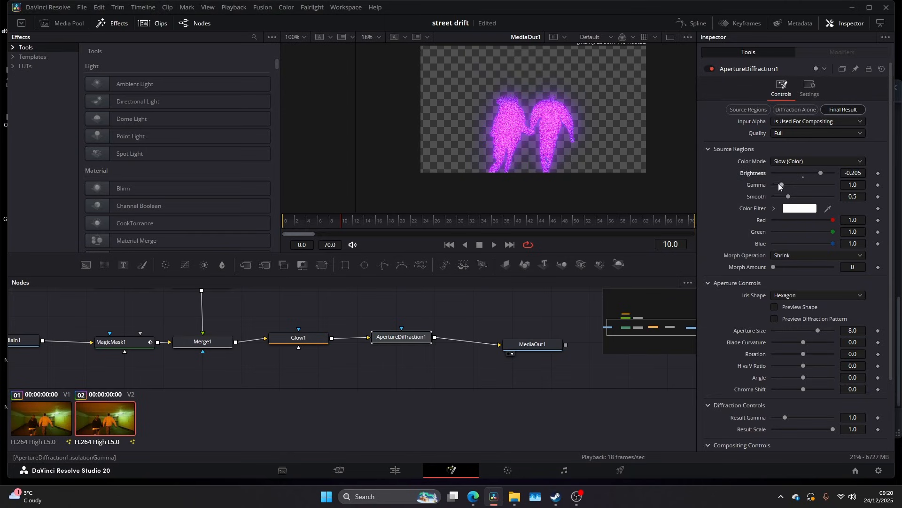
{"action": "left_click_drag", "start_coordinate": [803, 185], "coordinate": [773, 184]}
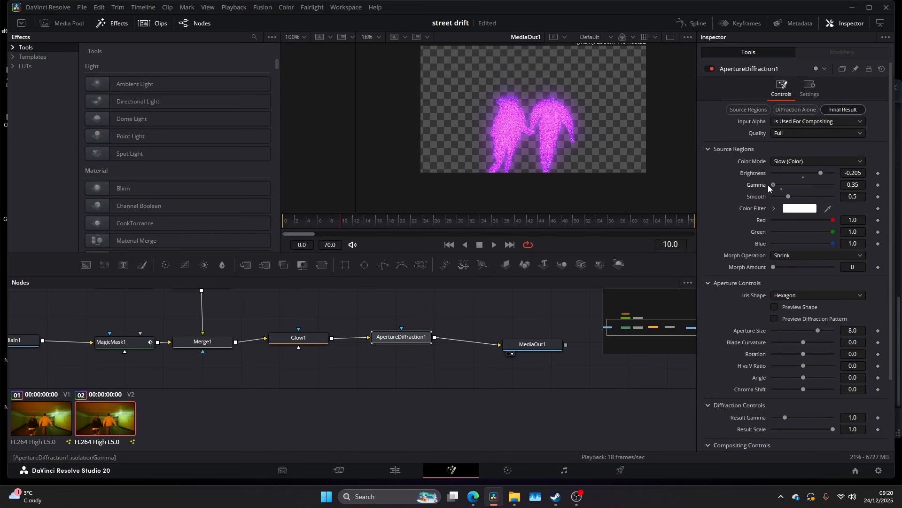
{"action": "left_click_drag", "start_coordinate": [773, 184], "coordinate": [791, 184]}
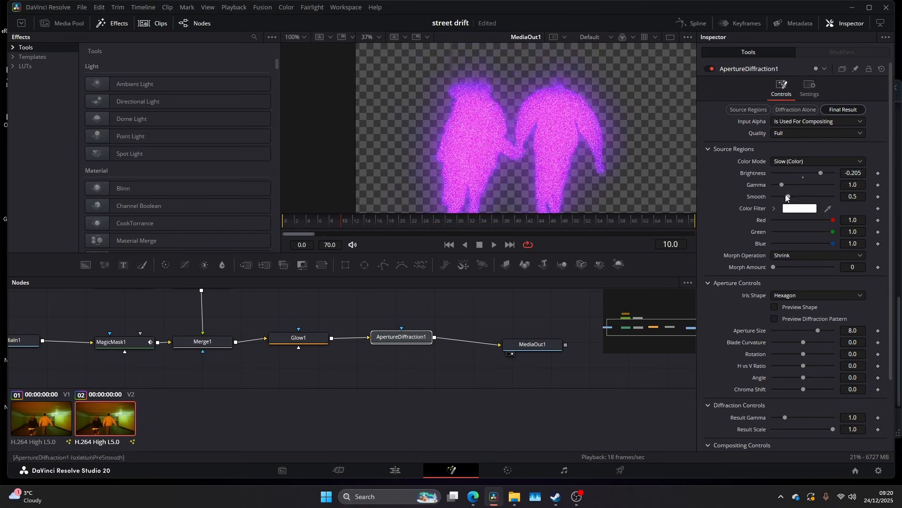
{"action": "left_click_drag", "start_coordinate": [785, 197], "coordinate": [794, 196]}
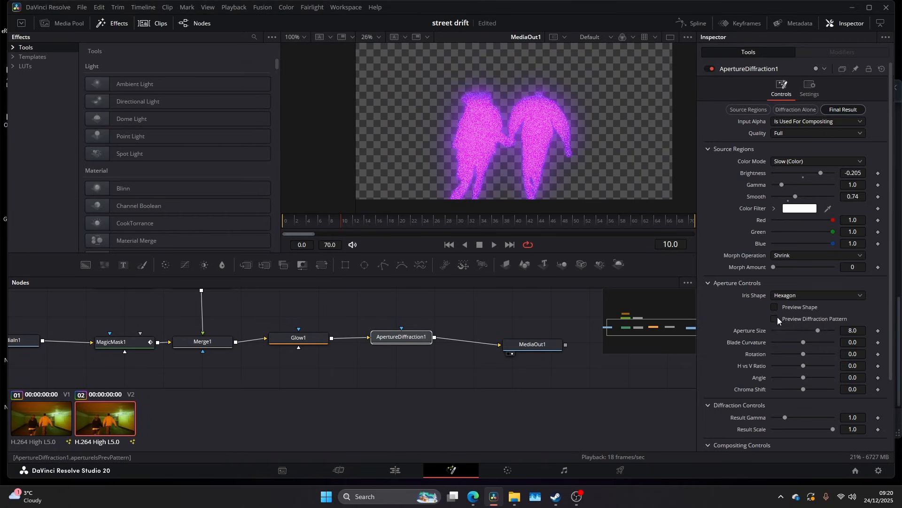
{"action": "left_click_drag", "start_coordinate": [816, 330], "coordinate": [773, 330]}
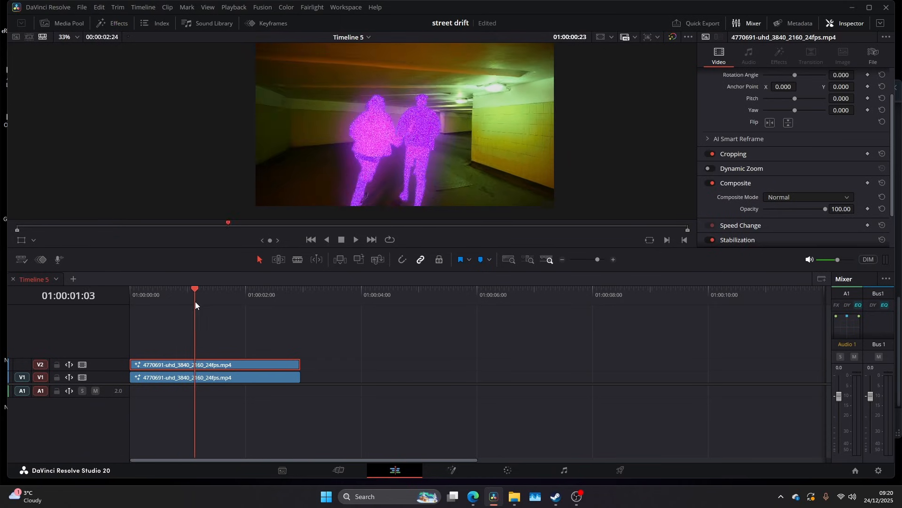
- Play the composite in the Edit timeline, then nudge the diffraction's Compositing Brightness in Fusion
{"action": "left_click", "coordinate": [355, 239]}
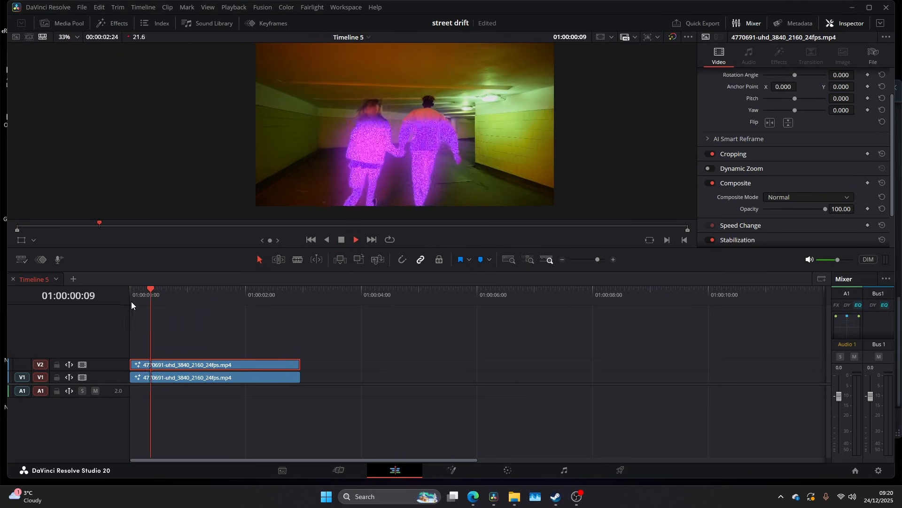
{"action": "left_click", "coordinate": [208, 289]}
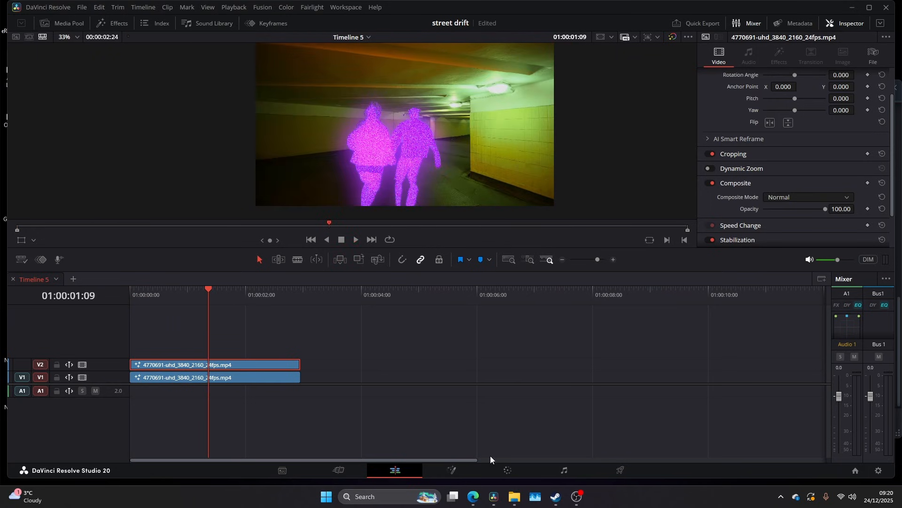
{"action": "left_click", "coordinate": [452, 470]}
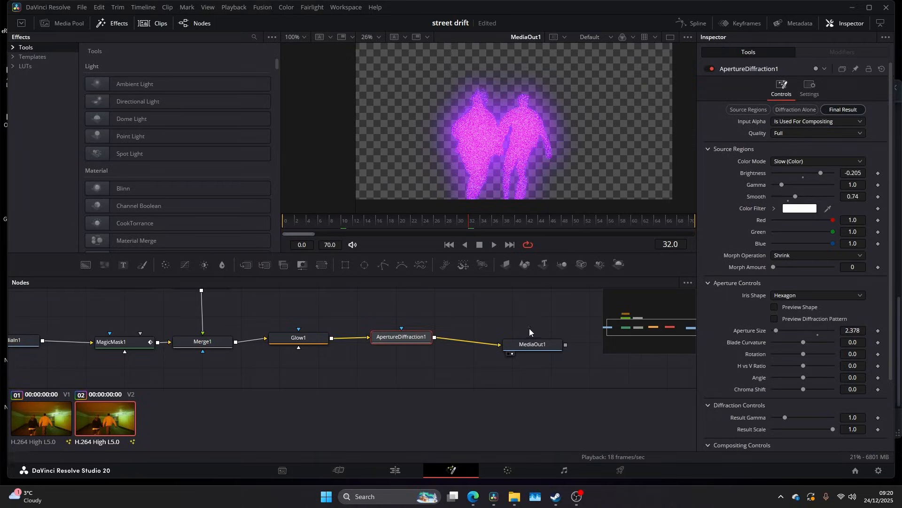
{"action": "scroll", "scroll_direction": "down", "scroll_amount": 3}
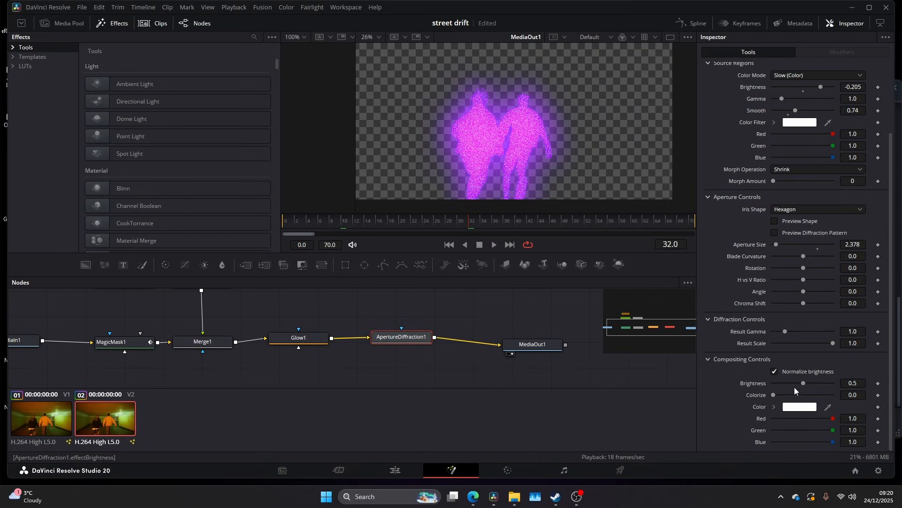
{"action": "left_click_drag", "start_coordinate": [803, 383], "coordinate": [797, 383]}
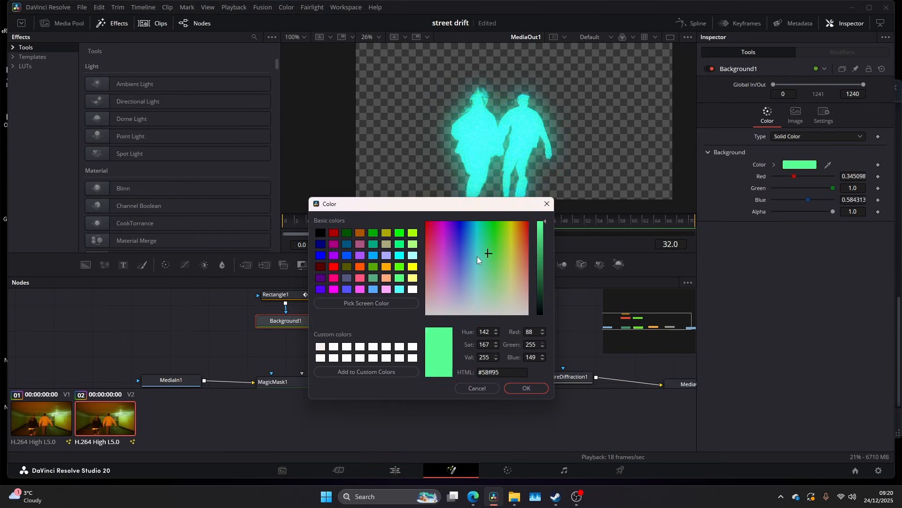
- Try yellow, green, pale blue and magenta fills for Background1 and confirm purple
{"action": "left_click", "coordinate": [517, 223]}
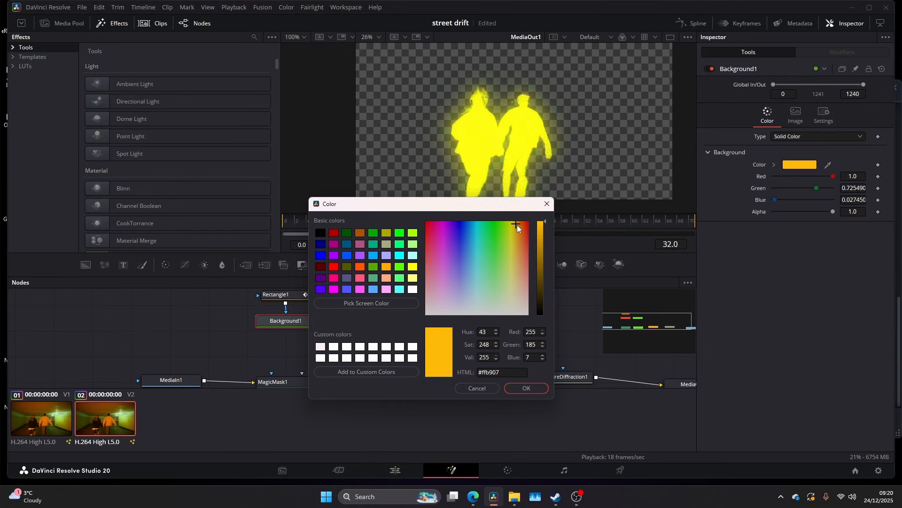
{"action": "left_click", "coordinate": [490, 229]}
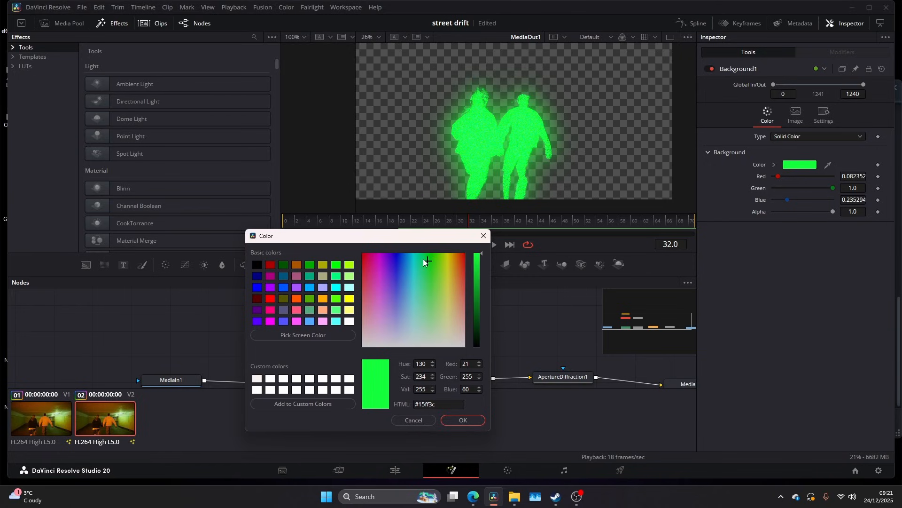
{"action": "left_click", "coordinate": [419, 302]}
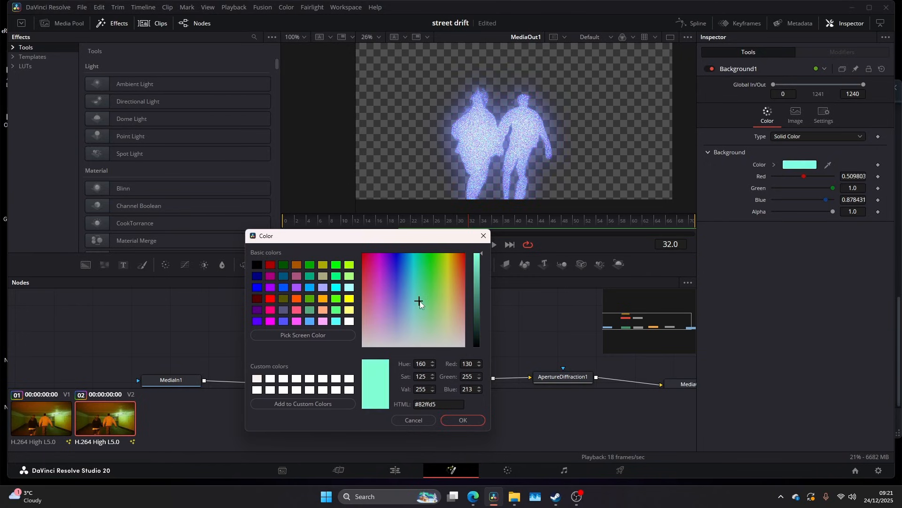
{"action": "left_click", "coordinate": [379, 276]}
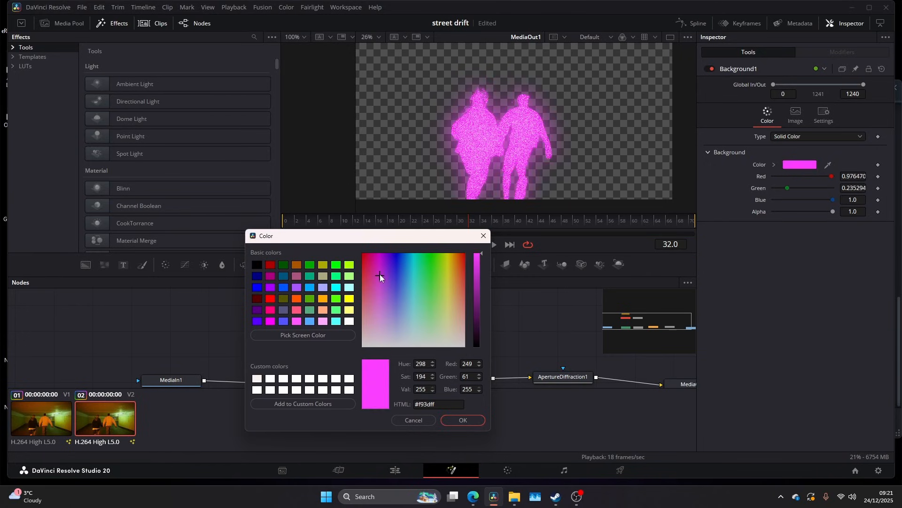
{"action": "left_click", "coordinate": [462, 419]}
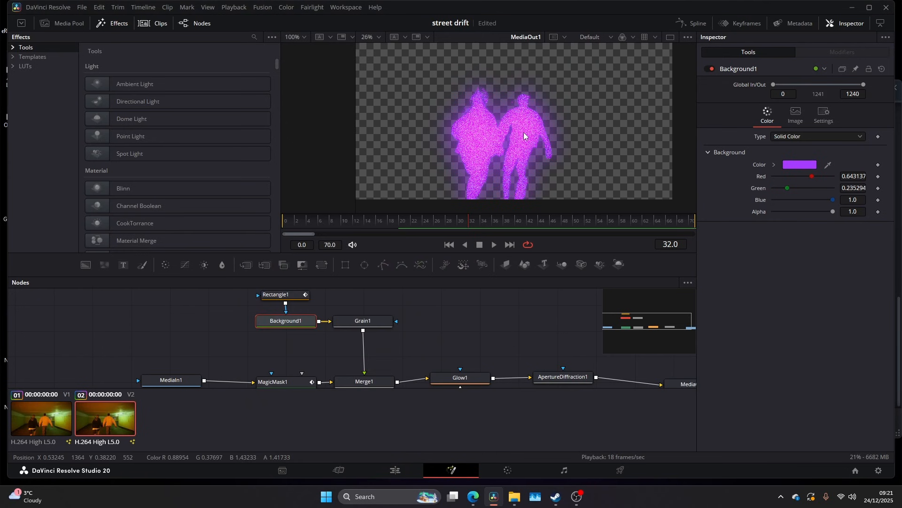
{"action": "left_click", "coordinate": [363, 320]}
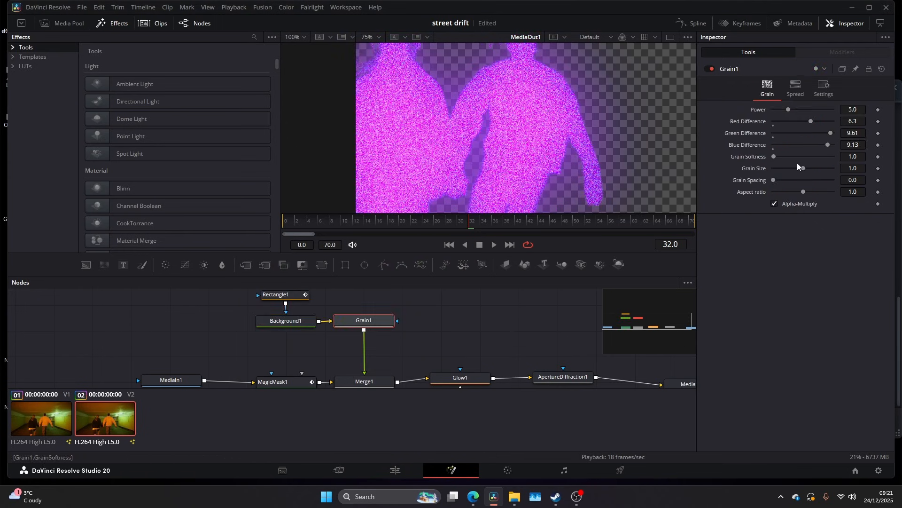
{"action": "left_click_drag", "start_coordinate": [799, 168], "coordinate": [833, 168]}
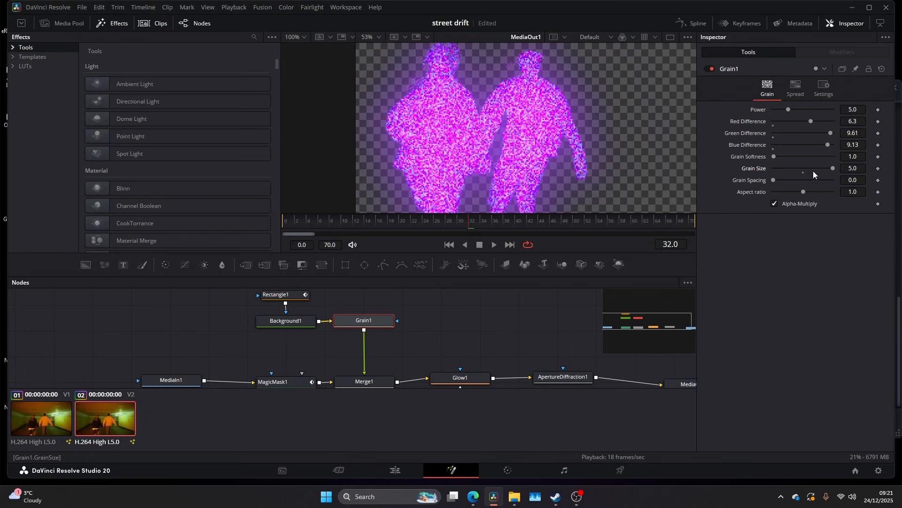
{"action": "left_click_drag", "start_coordinate": [831, 168], "coordinate": [774, 168]}
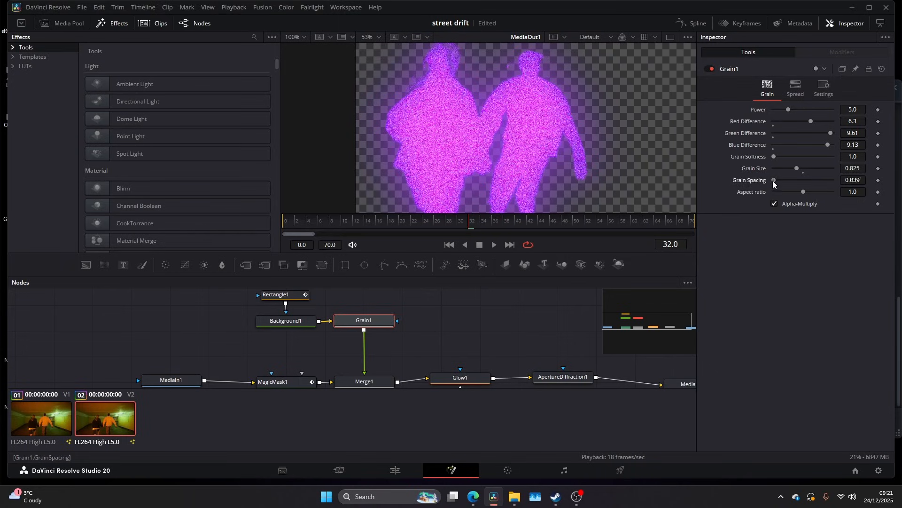
{"action": "left_click_drag", "start_coordinate": [776, 179], "coordinate": [804, 179]}
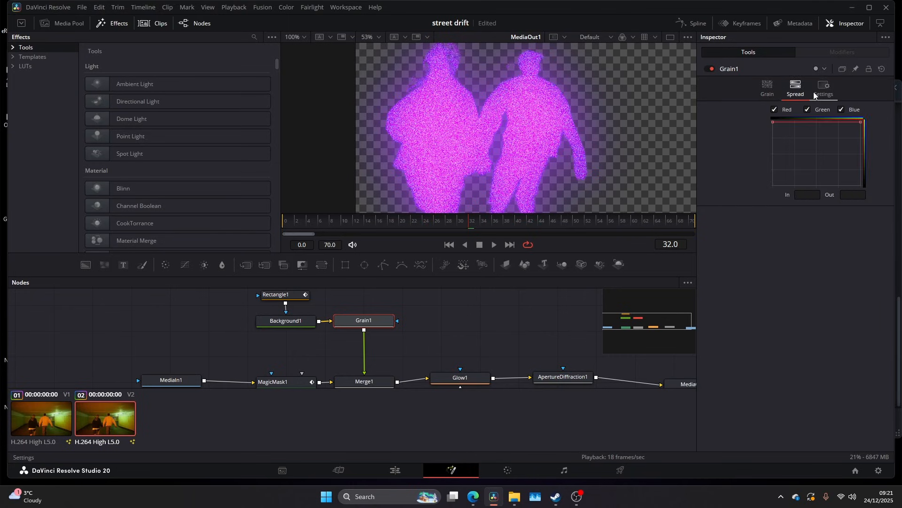
{"action": "left_click", "coordinate": [767, 86]}
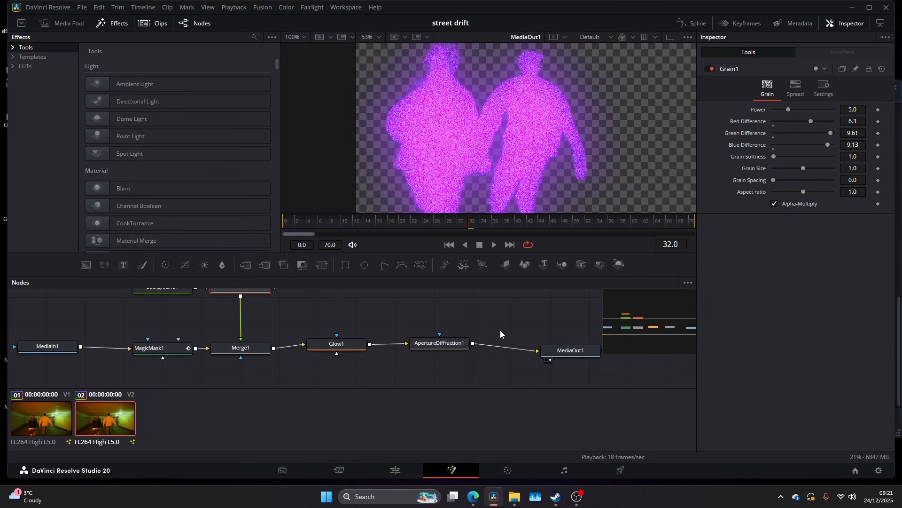
- Play the finished purple-silhouette composite full screen in the viewer
{"action": "left_click", "coordinate": [394, 470]}
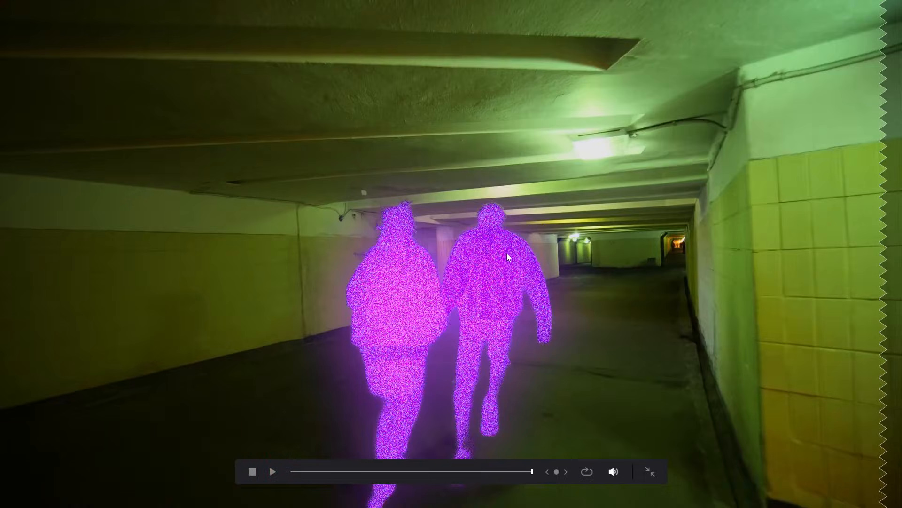
{"action": "left_click", "coordinate": [272, 471]}
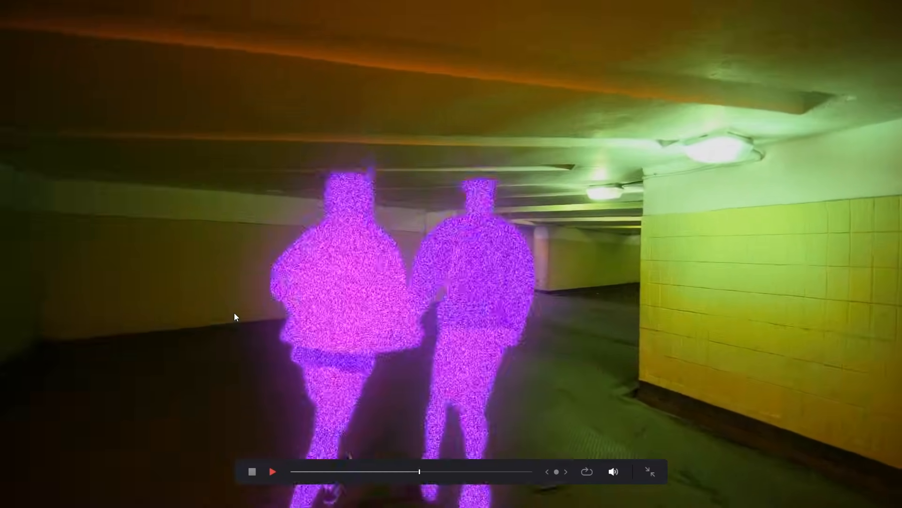